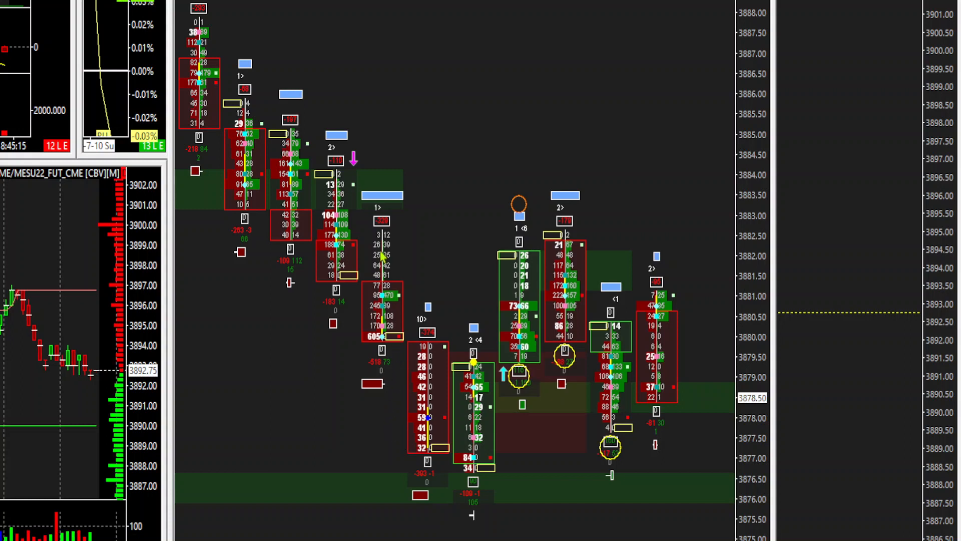
mouse_move(453, 118)
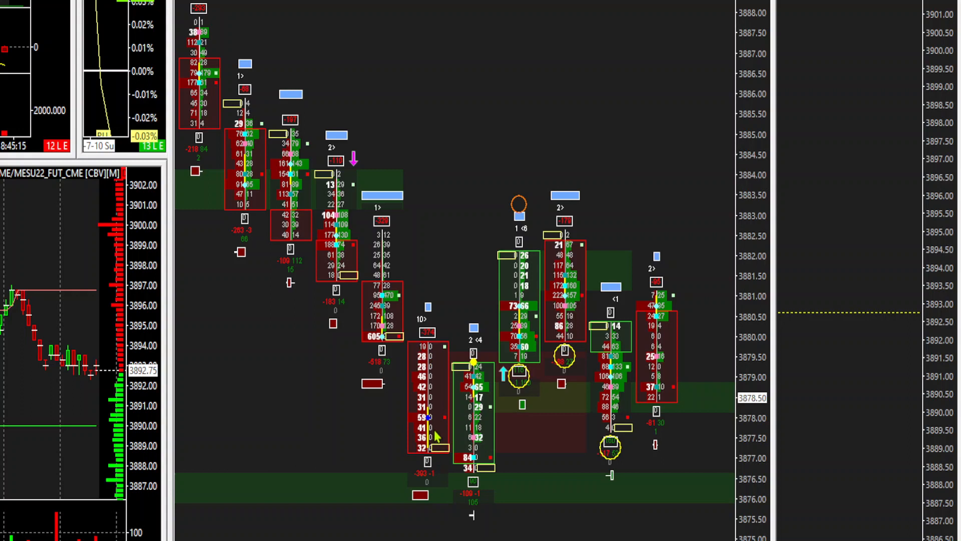
mouse_move(410, 344)
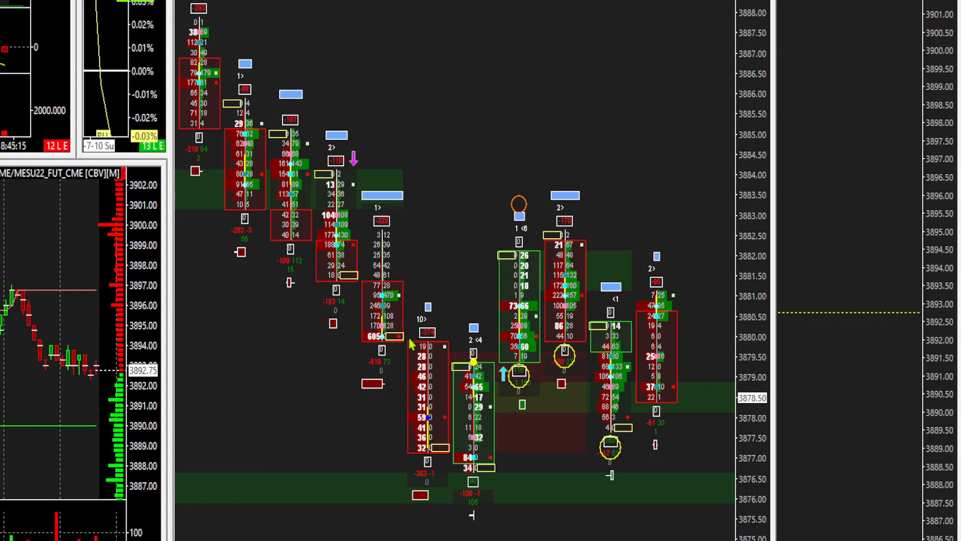
mouse_move(480, 462)
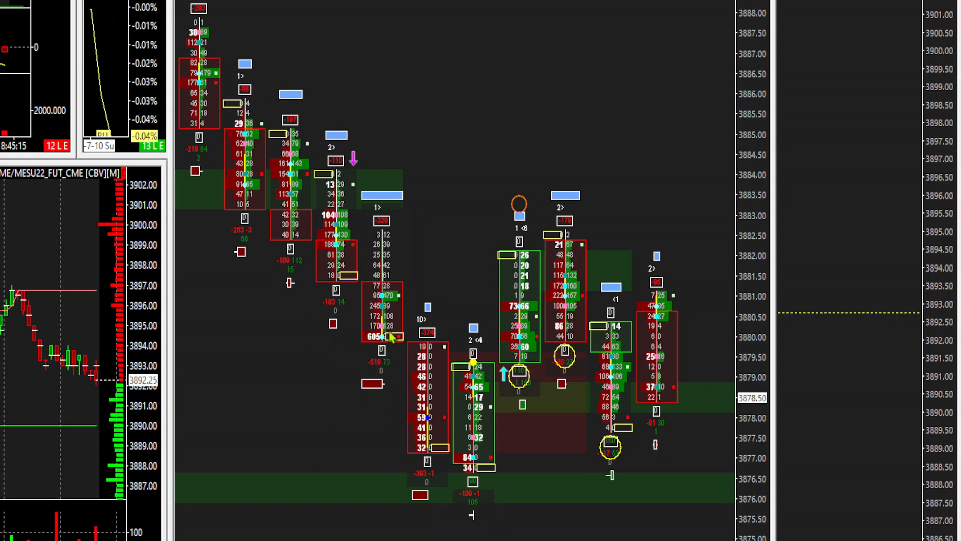
mouse_move(469, 420)
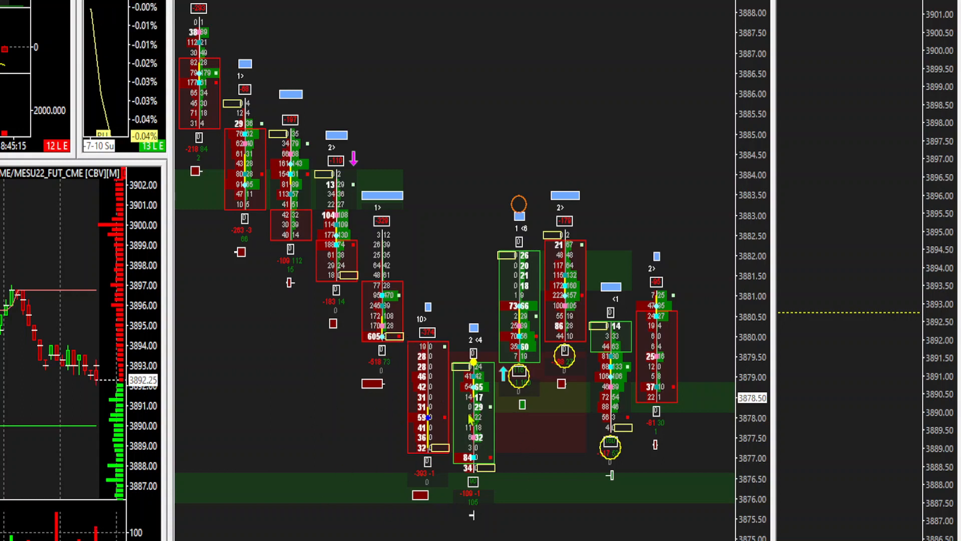
mouse_move(393, 383)
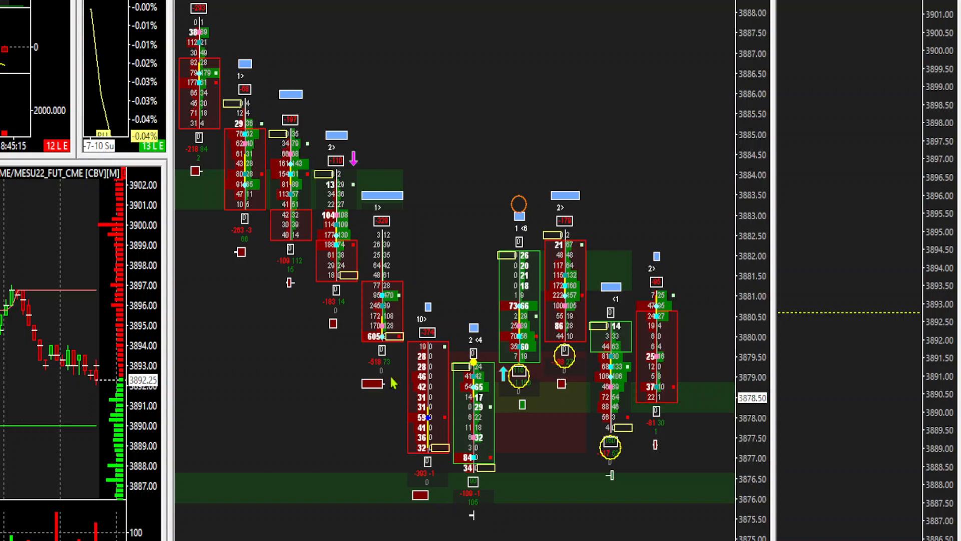
mouse_move(321, 349)
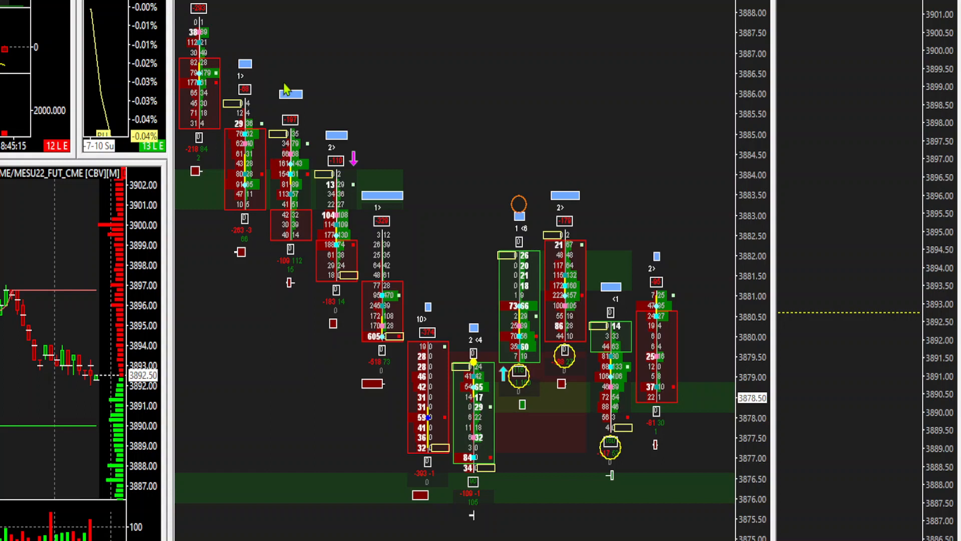
mouse_move(205, 101)
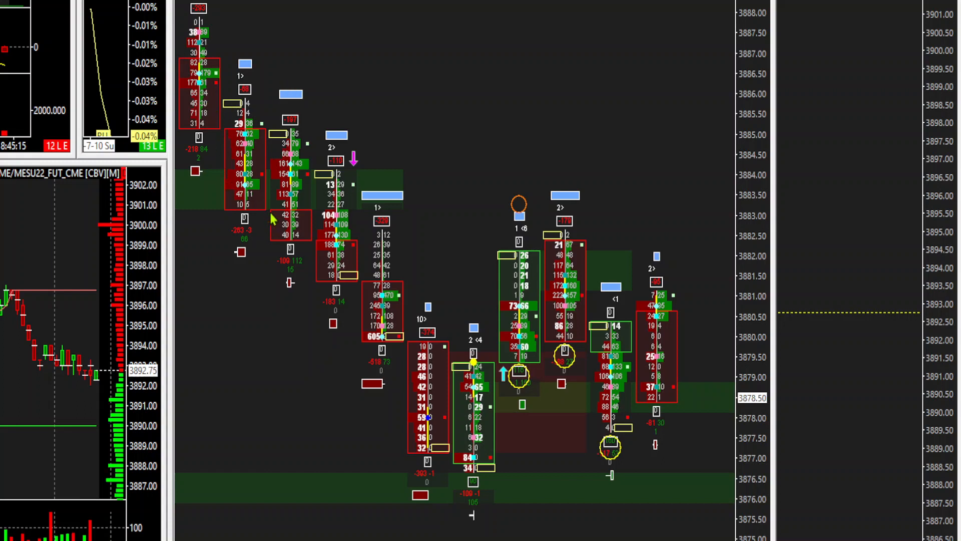
mouse_move(358, 308)
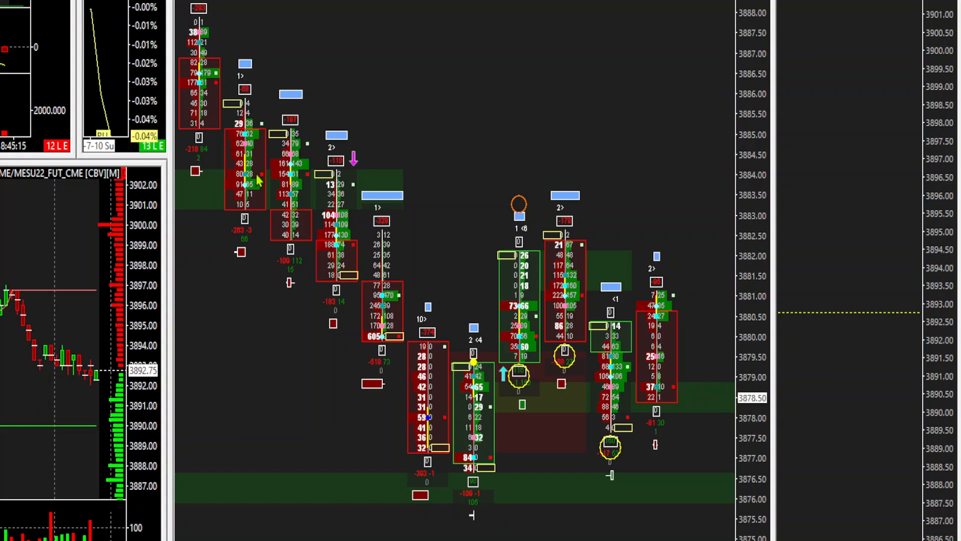
mouse_move(352, 270)
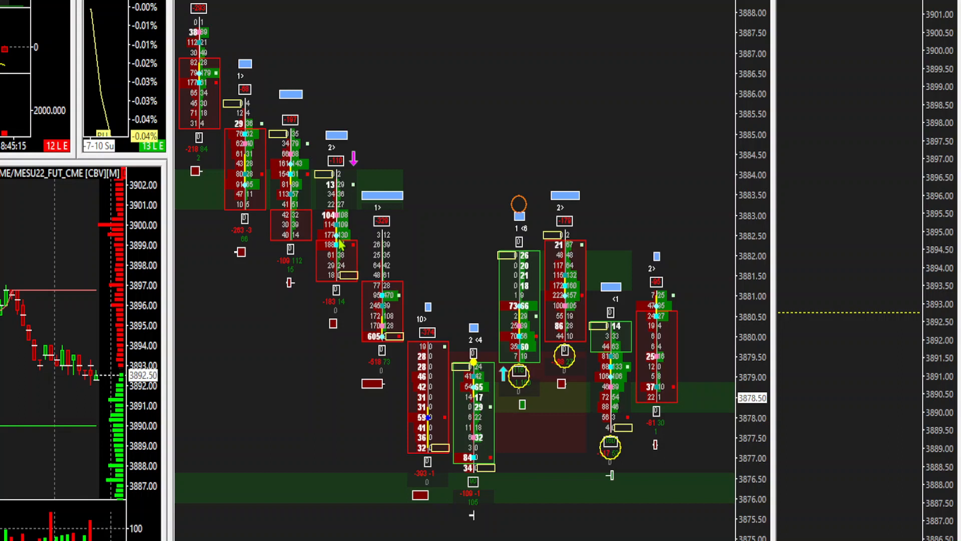
mouse_move(353, 242)
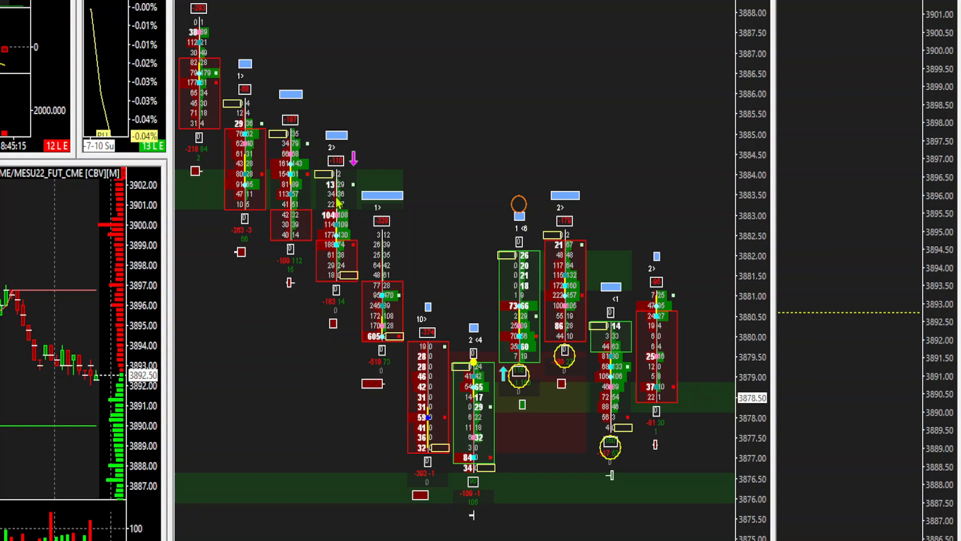
mouse_move(329, 202)
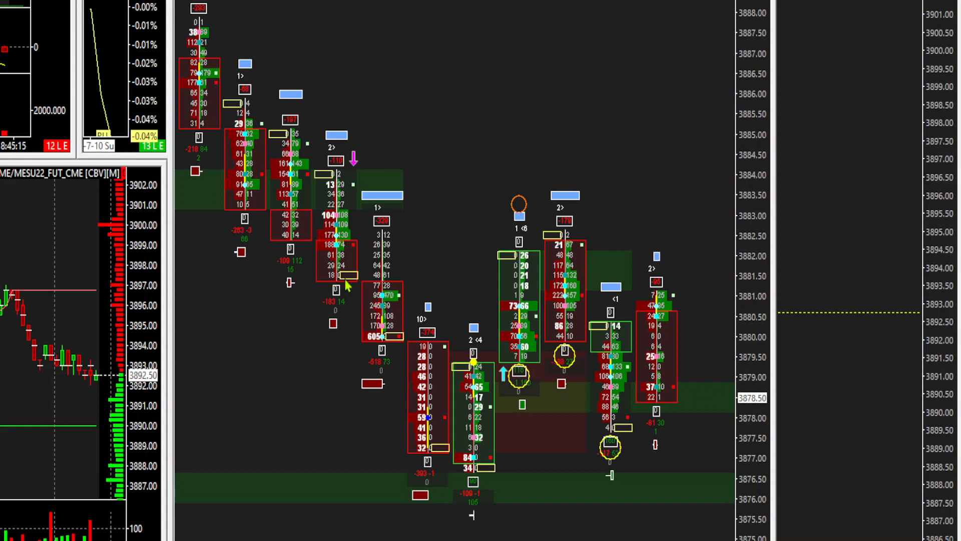
mouse_move(340, 202)
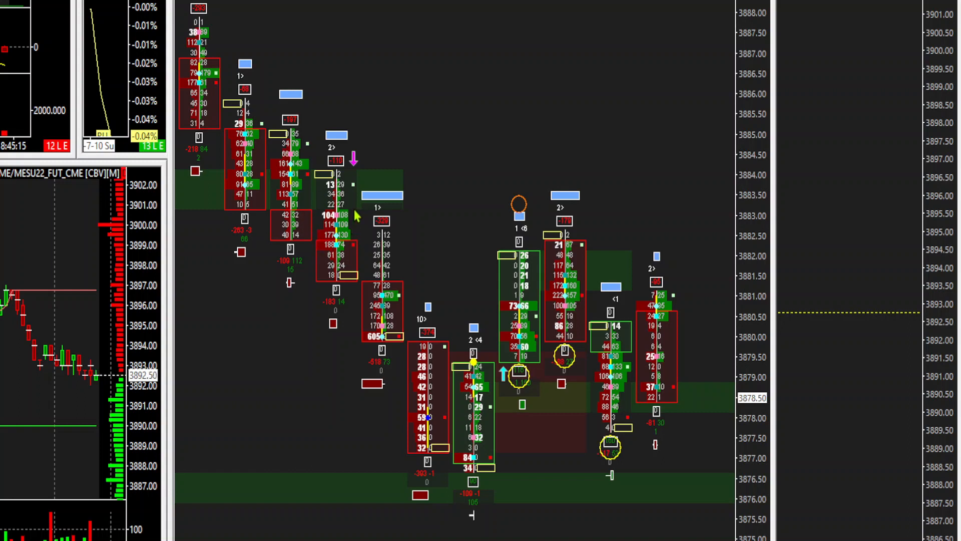
mouse_move(342, 214)
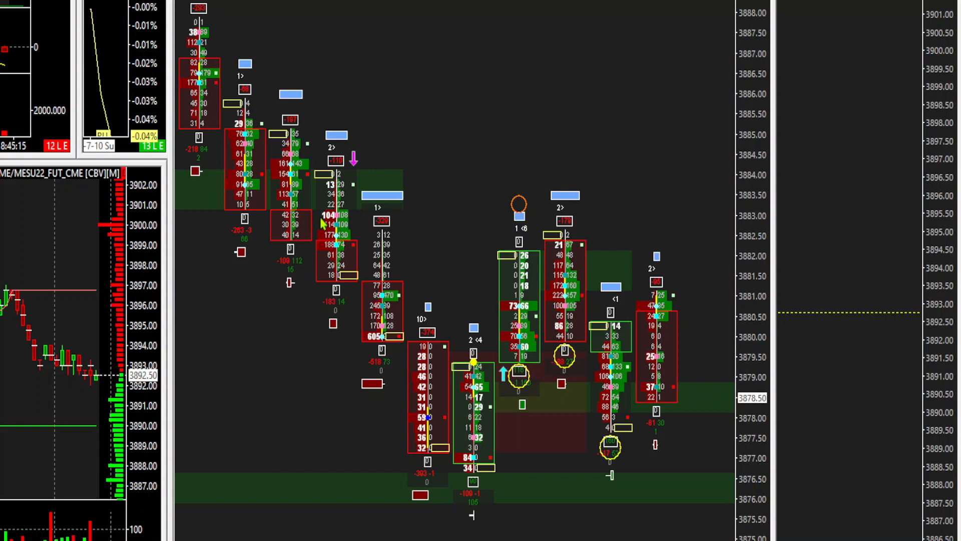
mouse_move(322, 222)
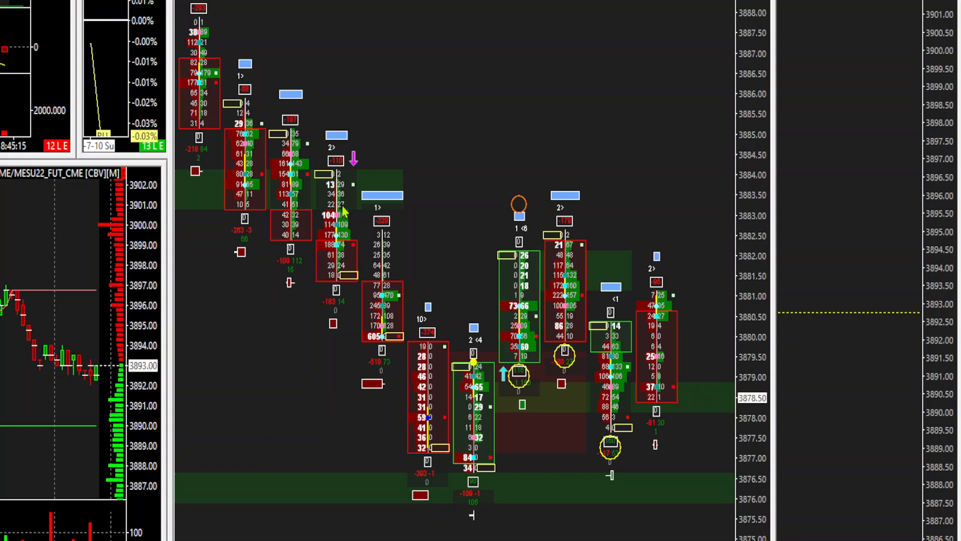
mouse_move(337, 283)
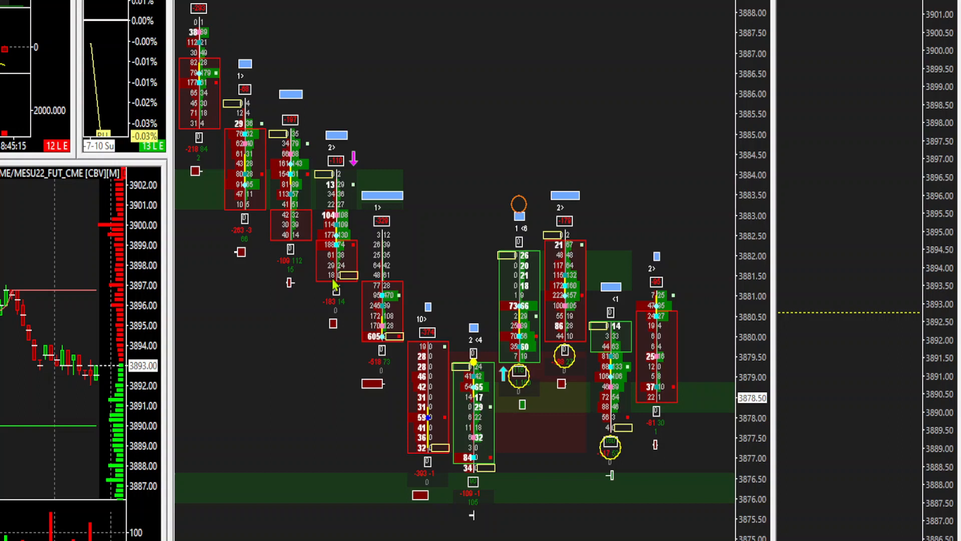
mouse_move(313, 263)
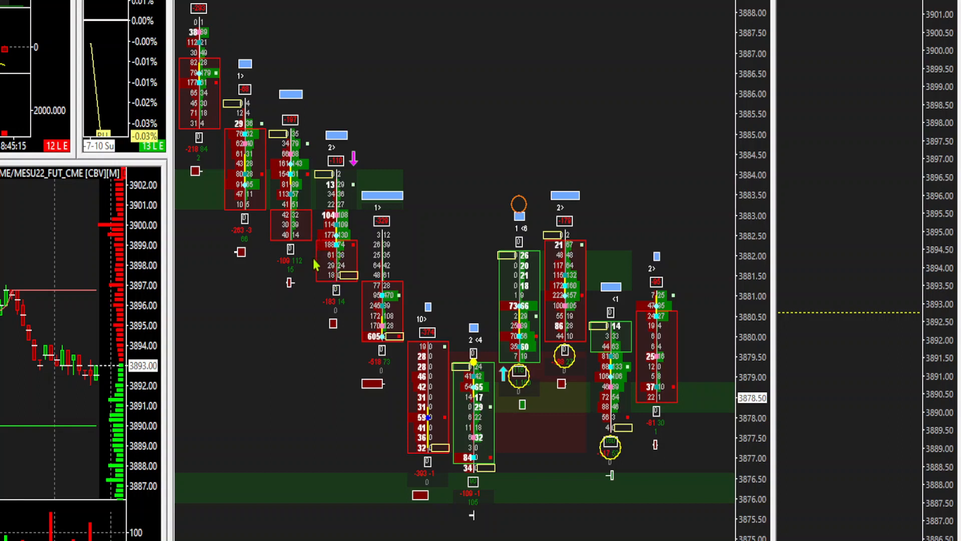
mouse_move(359, 248)
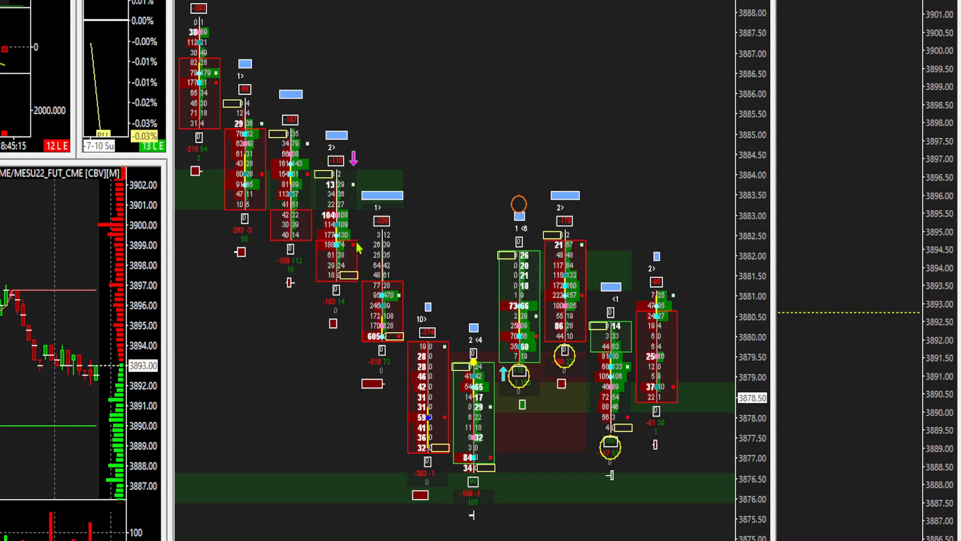
mouse_move(368, 285)
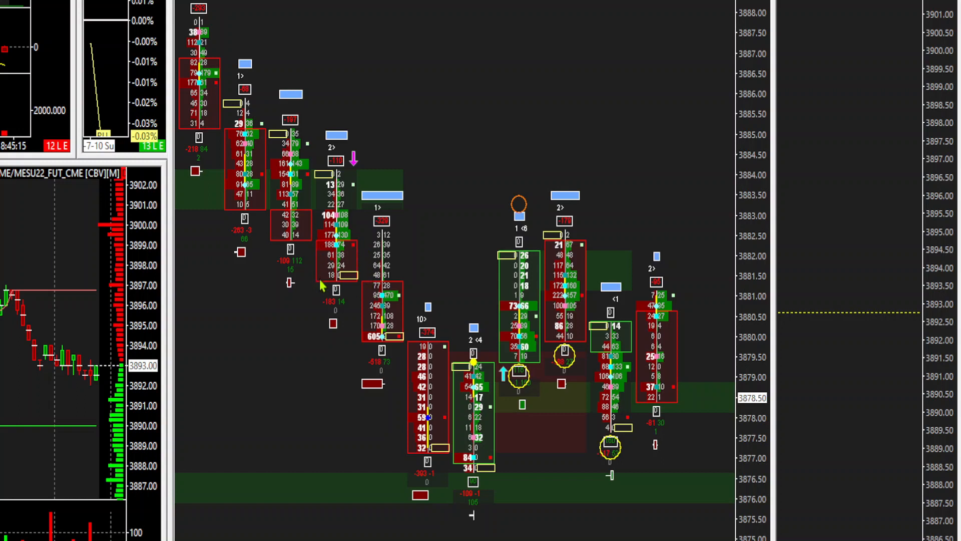
mouse_move(325, 248)
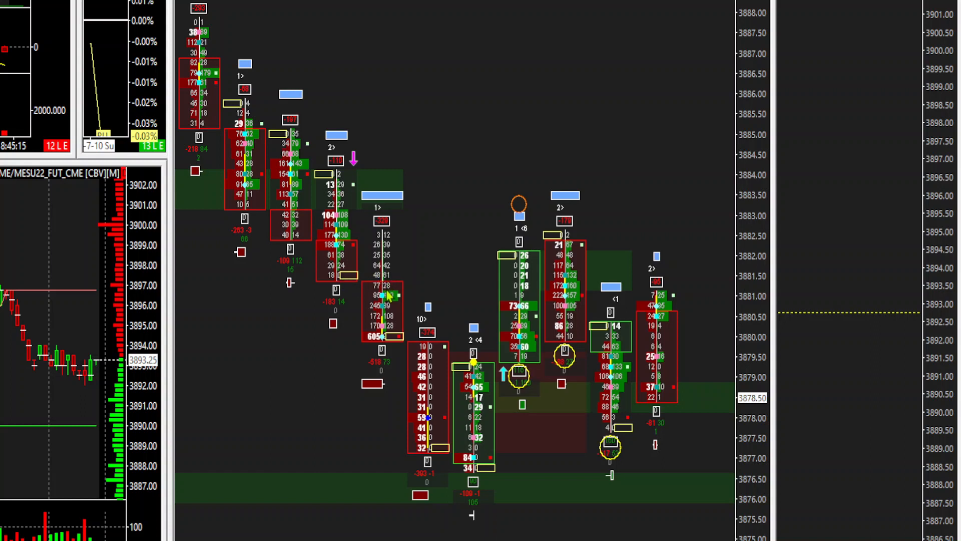
mouse_move(388, 255)
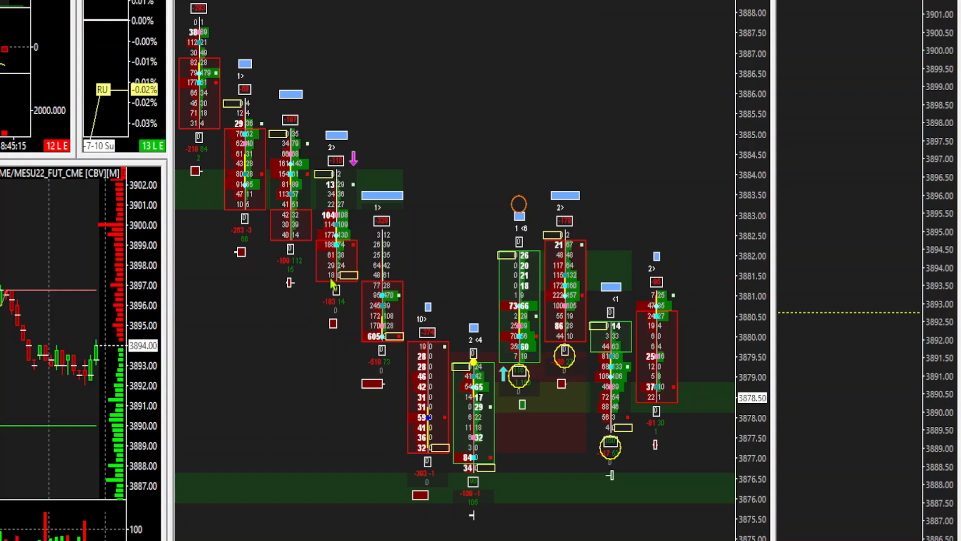
mouse_move(203, 140)
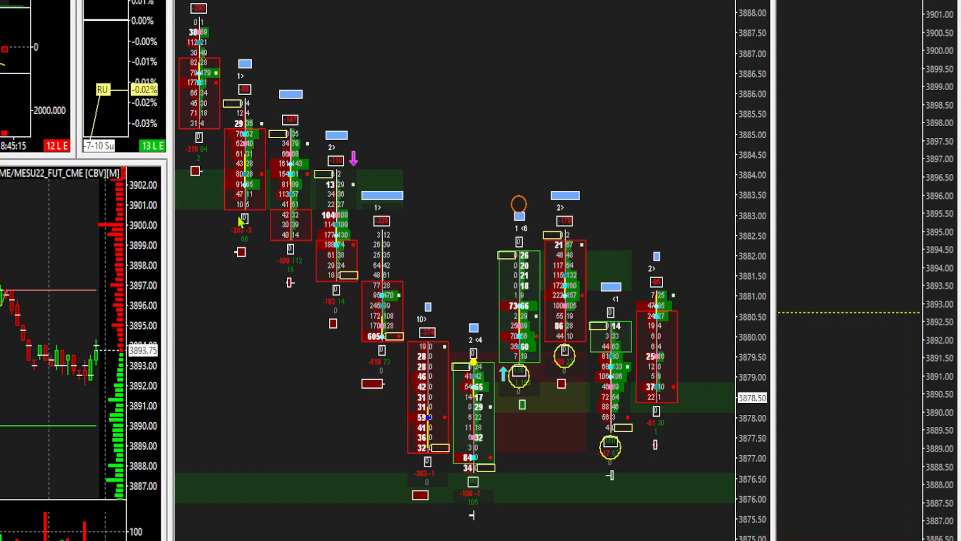
mouse_move(279, 250)
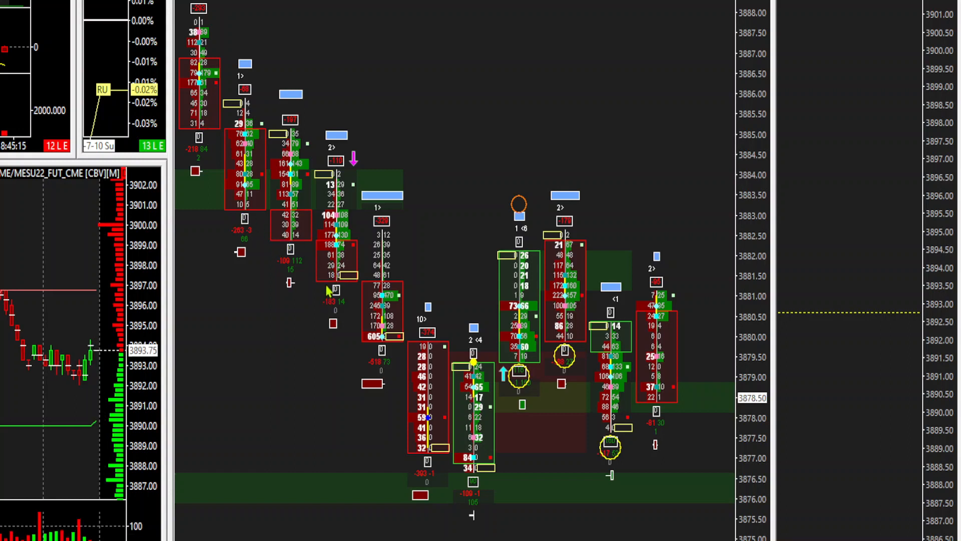
mouse_move(445, 262)
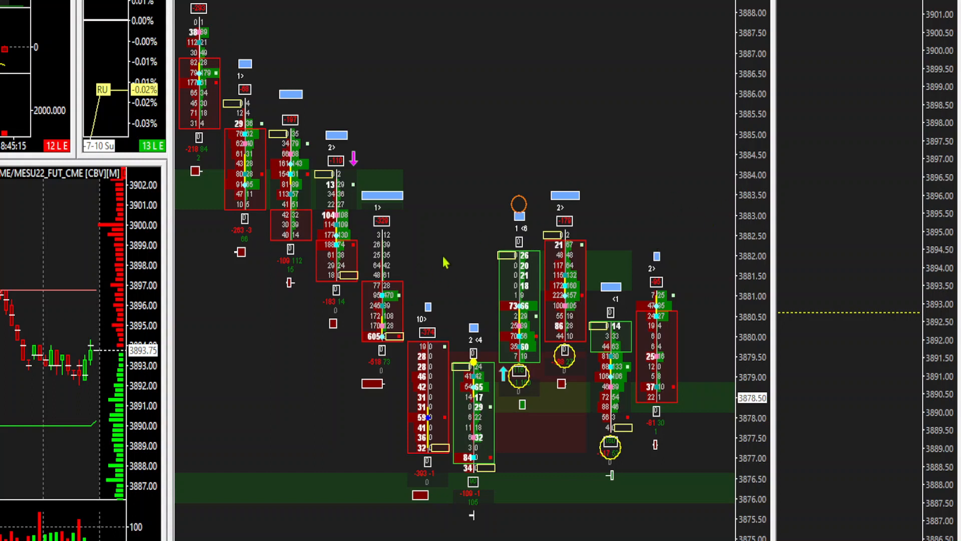
mouse_move(228, 152)
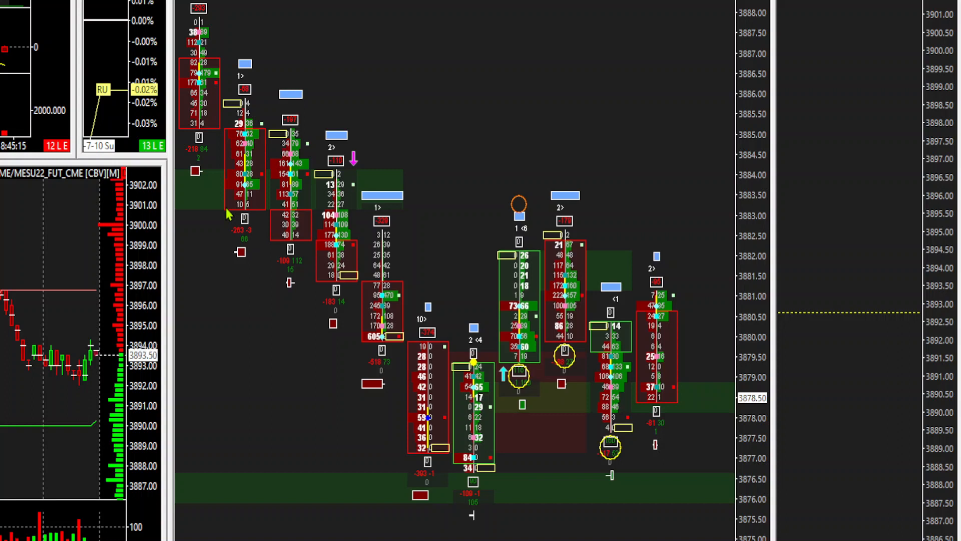
mouse_move(293, 246)
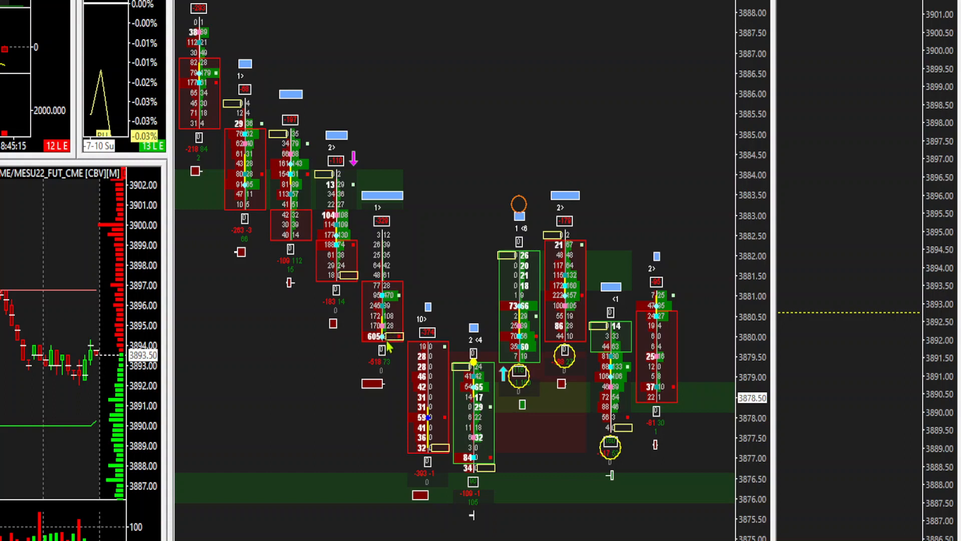
mouse_move(364, 343)
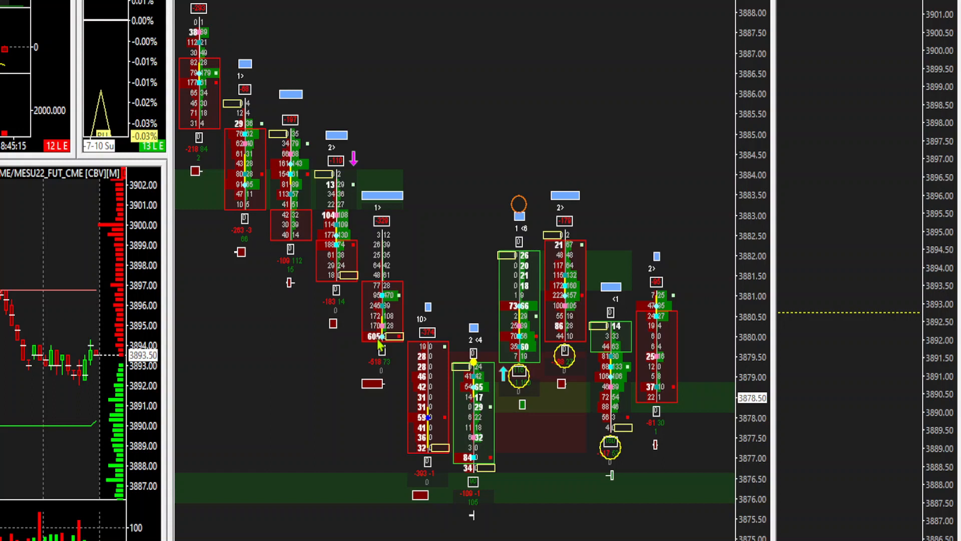
mouse_move(364, 346)
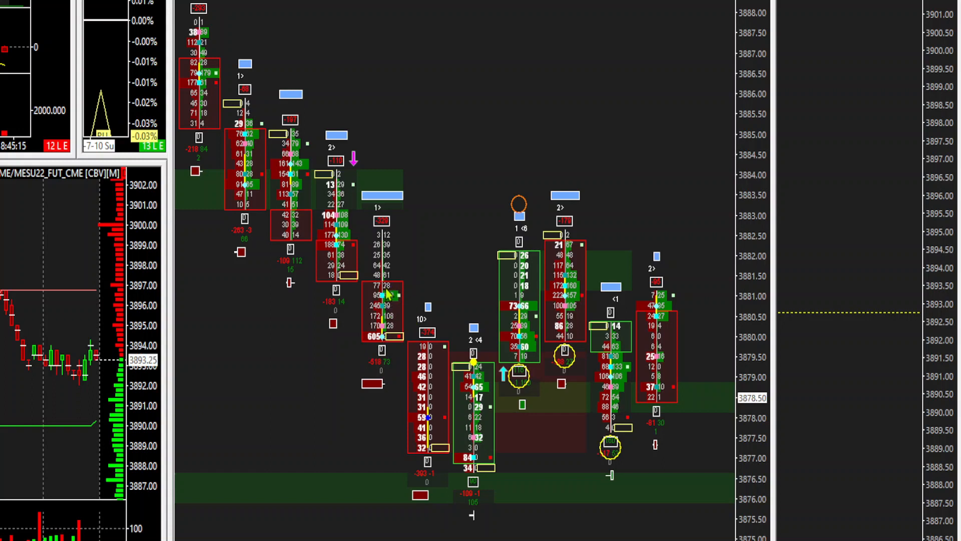
mouse_move(390, 338)
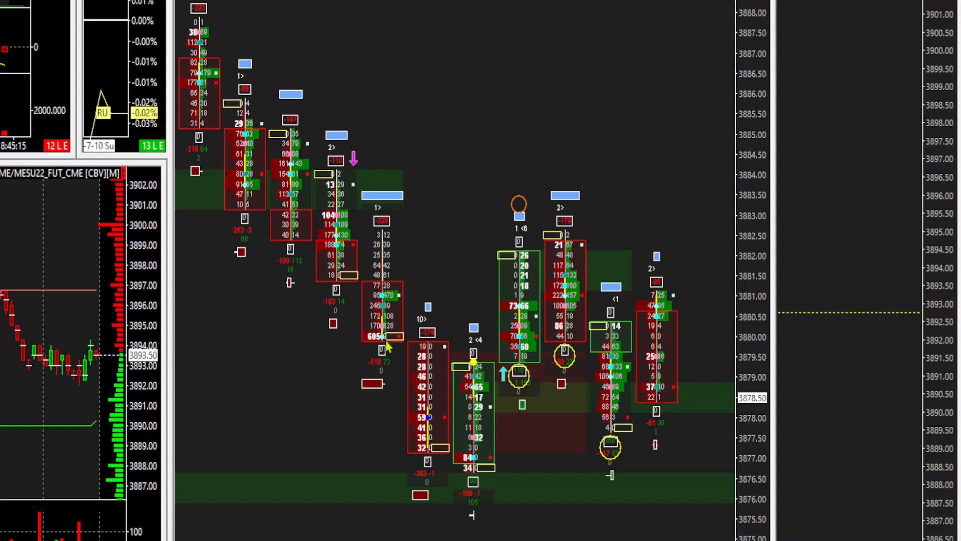
mouse_move(377, 345)
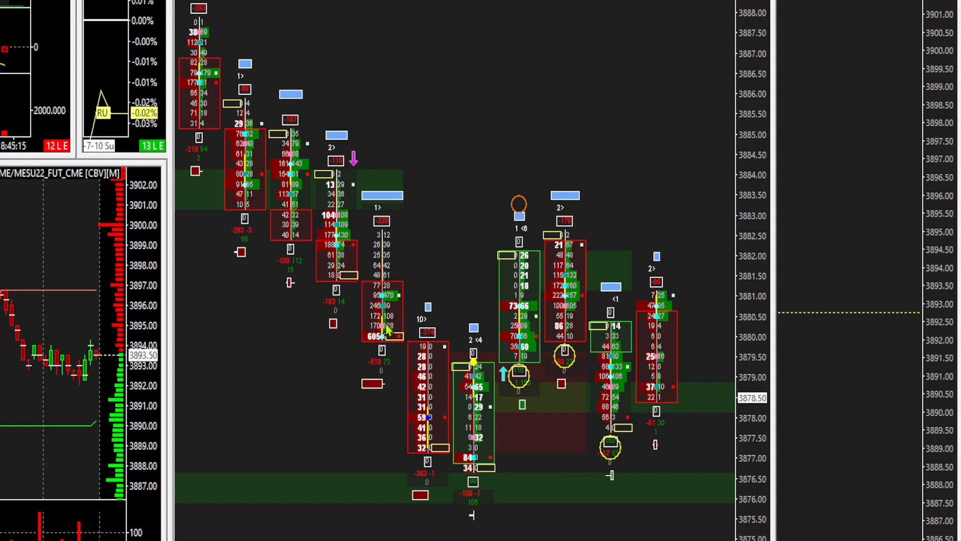
mouse_move(365, 239)
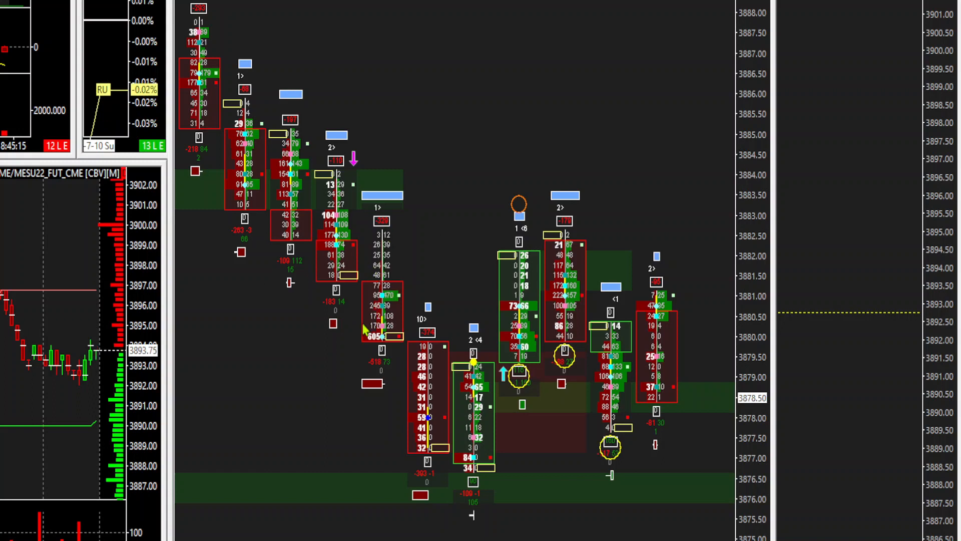
mouse_move(359, 365)
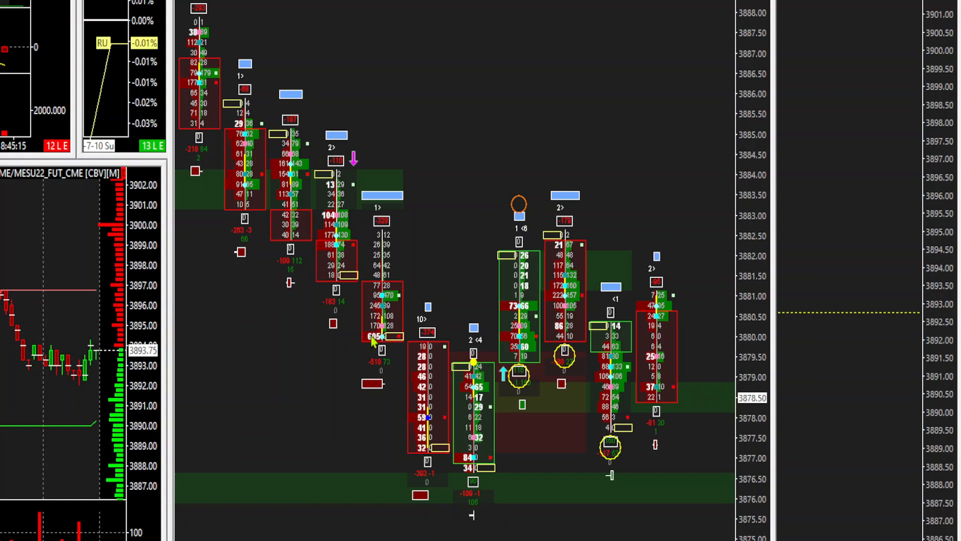
mouse_move(391, 348)
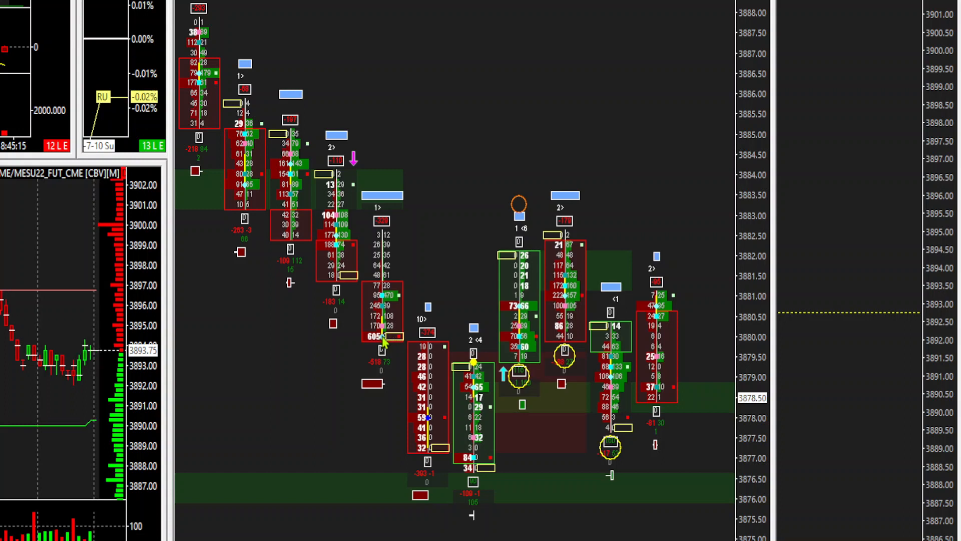
mouse_move(410, 338)
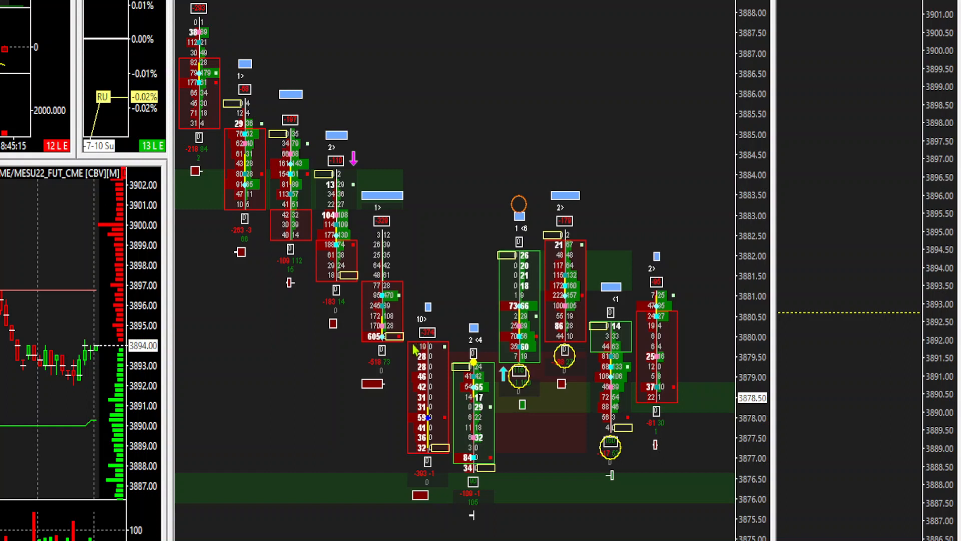
mouse_move(410, 348)
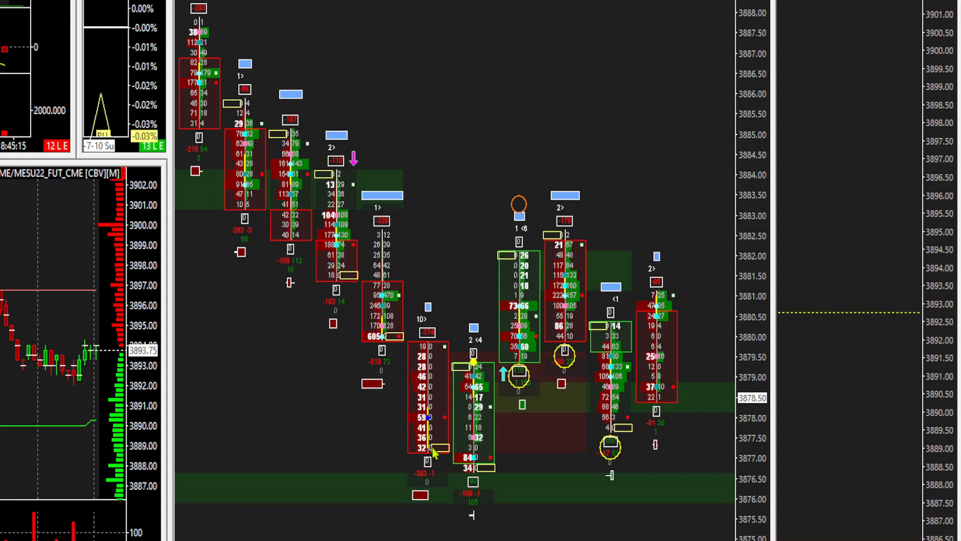
mouse_move(370, 344)
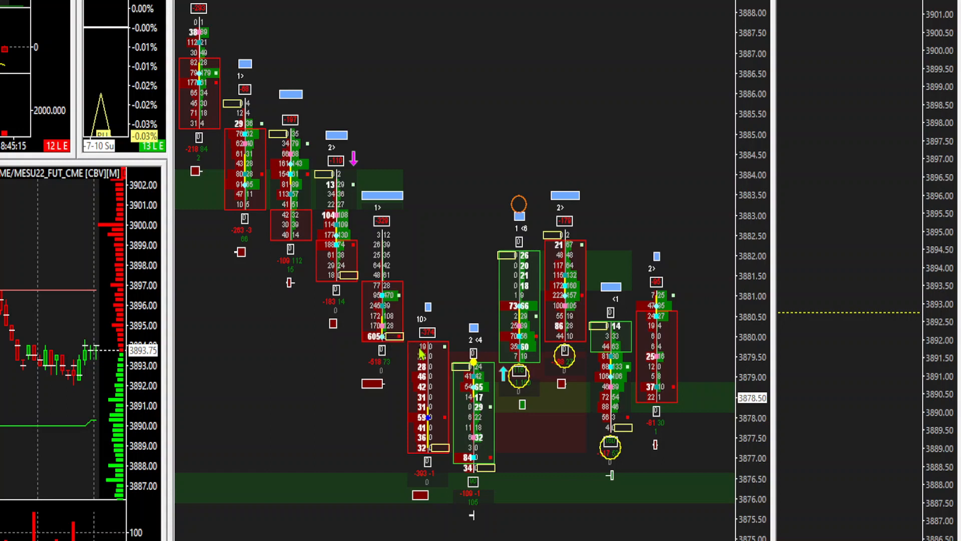
mouse_move(393, 356)
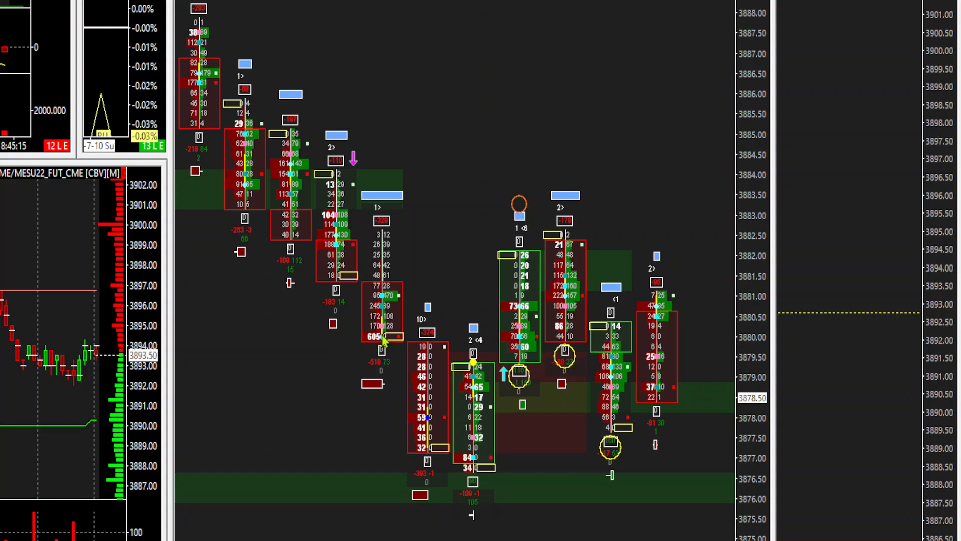
mouse_move(433, 368)
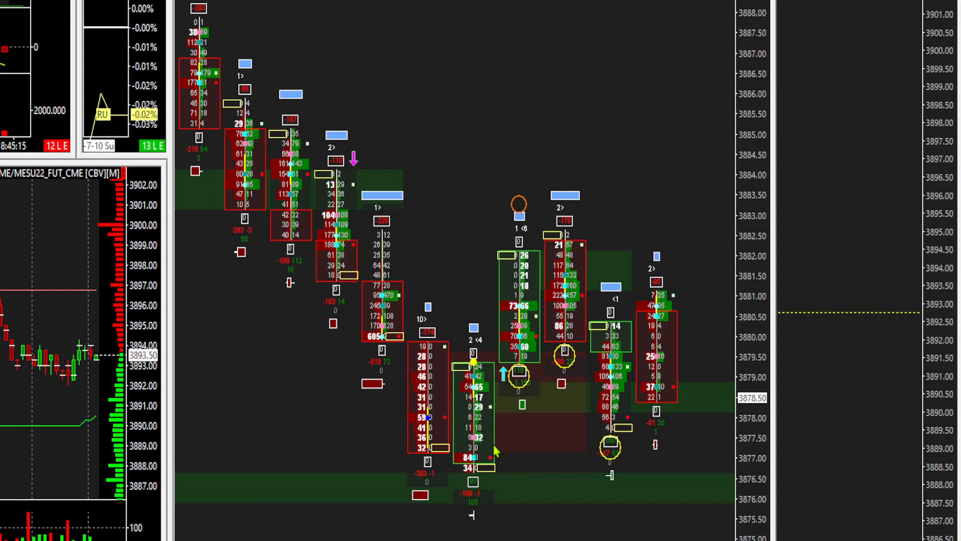
mouse_move(460, 453)
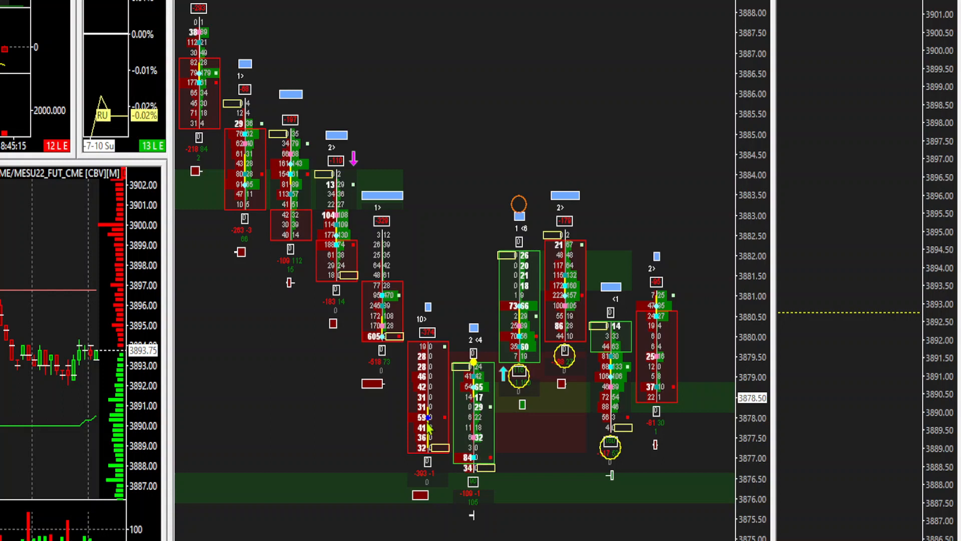
mouse_move(394, 445)
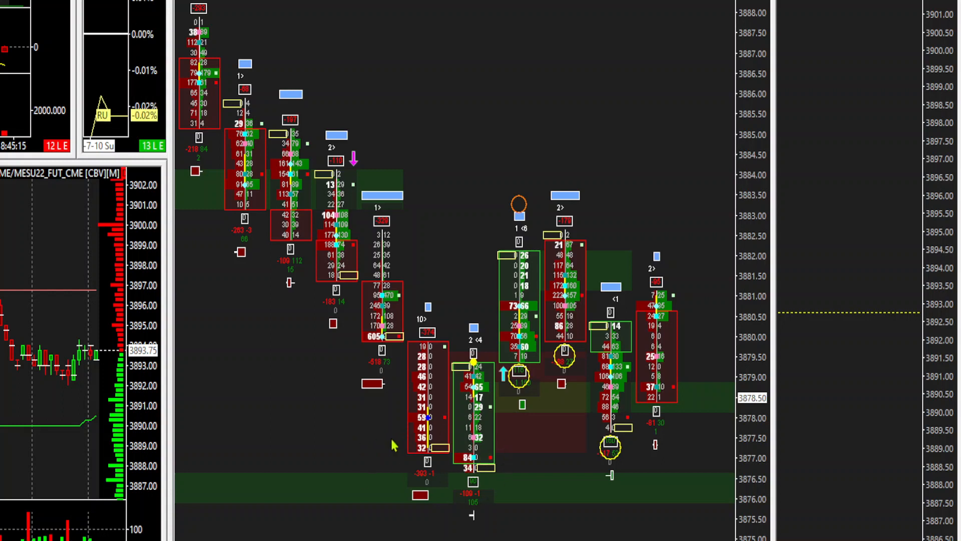
mouse_move(277, 423)
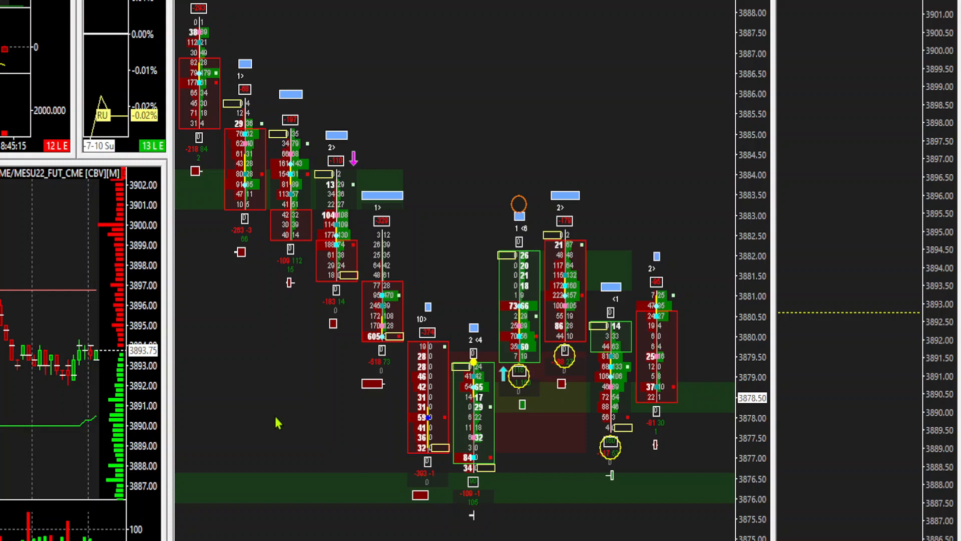
mouse_move(258, 415)
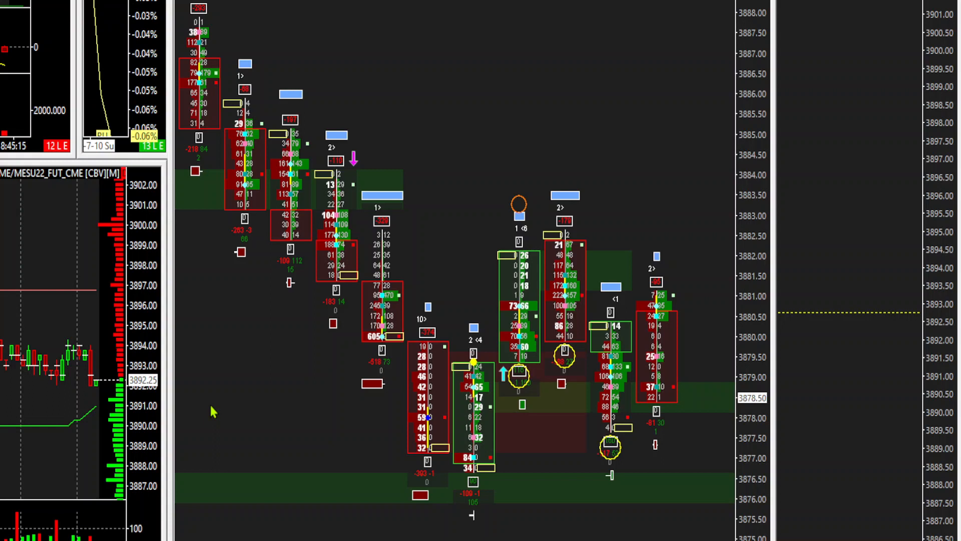
mouse_move(255, 384)
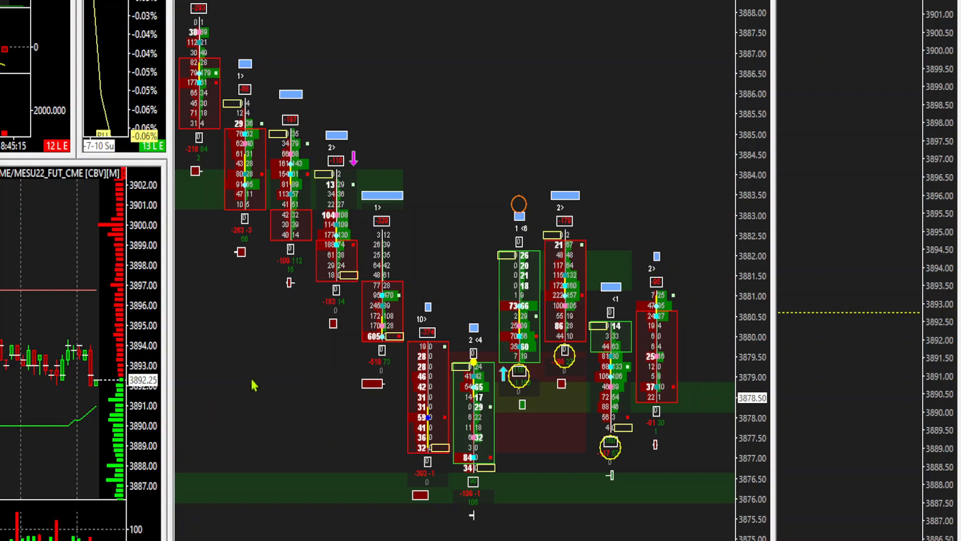
mouse_move(364, 346)
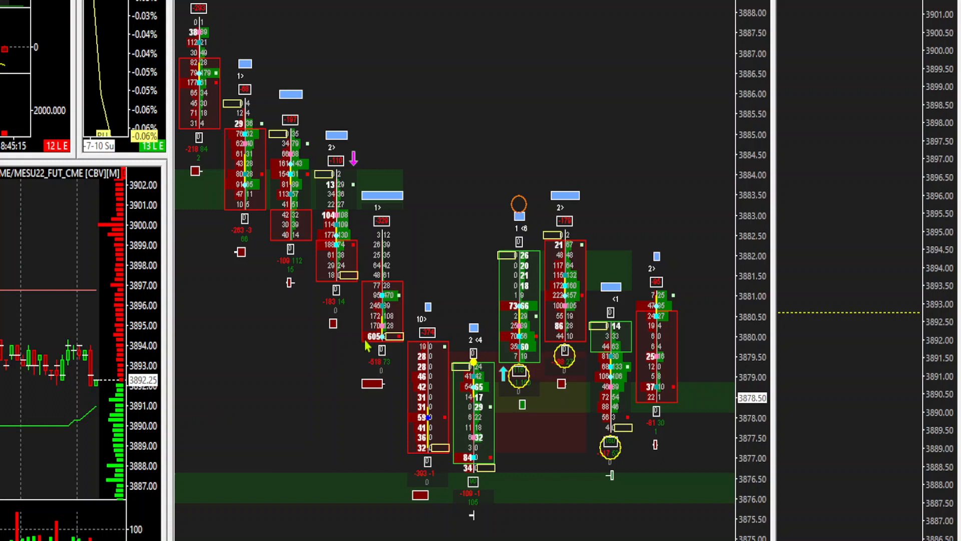
mouse_move(357, 344)
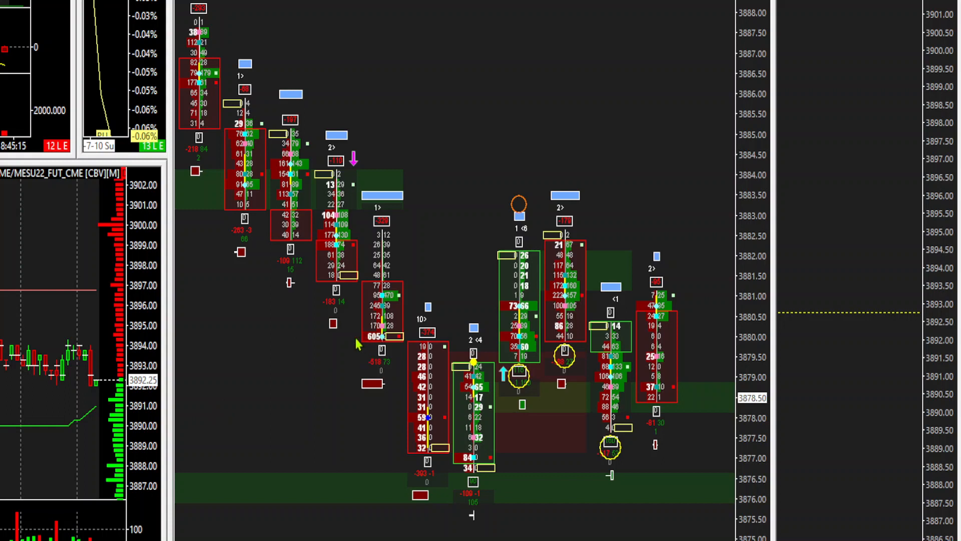
mouse_move(361, 344)
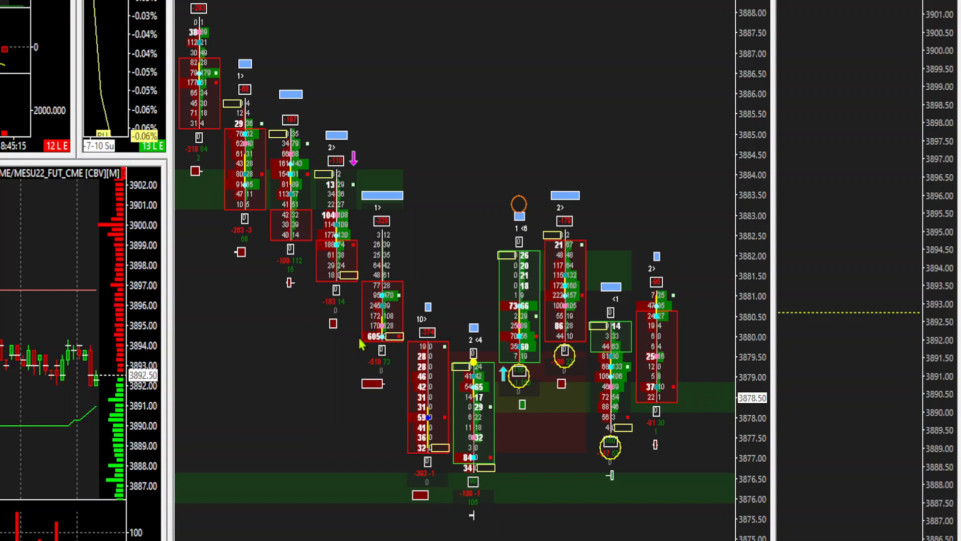
mouse_move(370, 344)
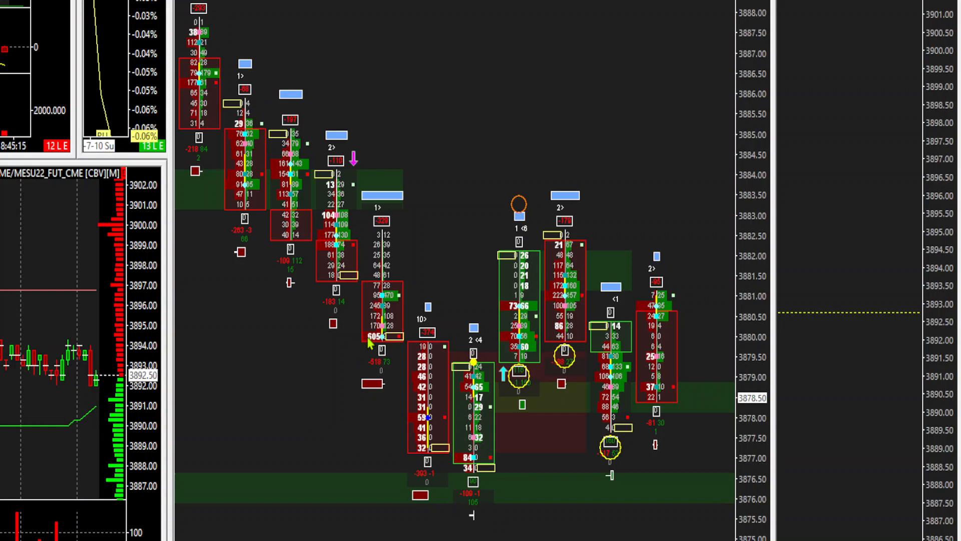
mouse_move(392, 354)
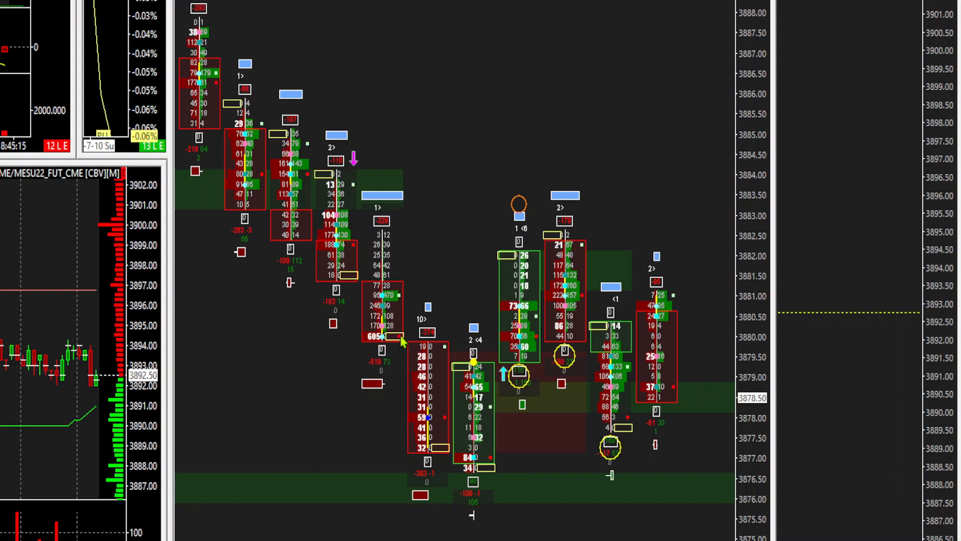
mouse_move(386, 351)
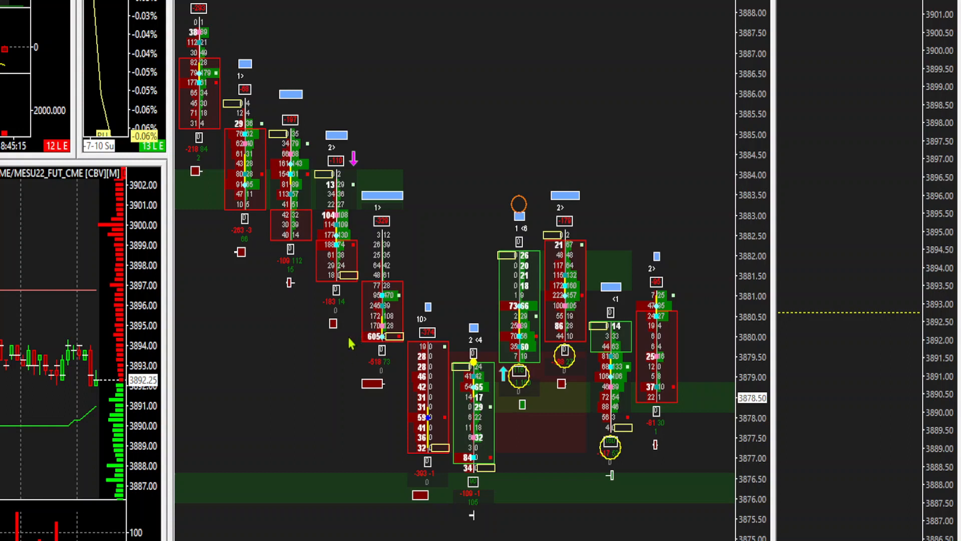
mouse_move(422, 404)
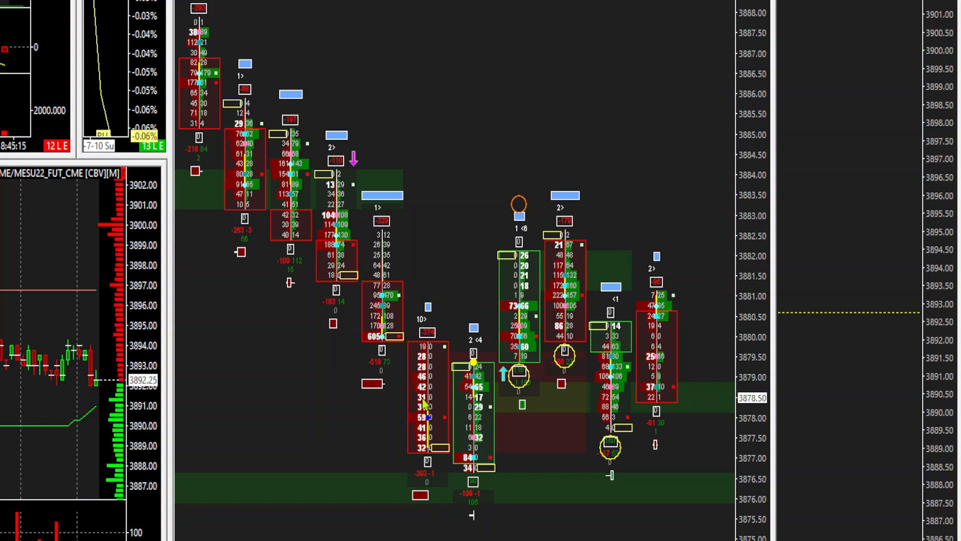
mouse_move(471, 485)
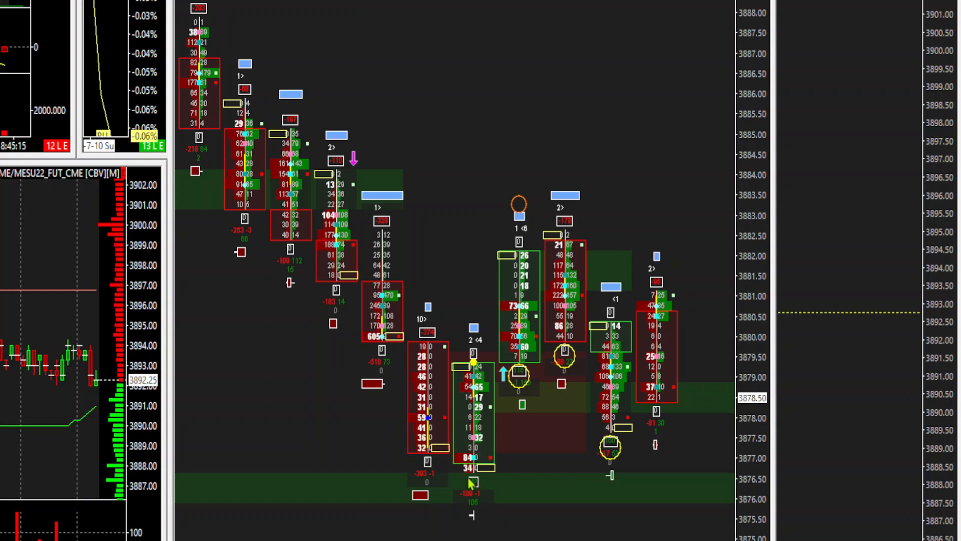
mouse_move(384, 373)
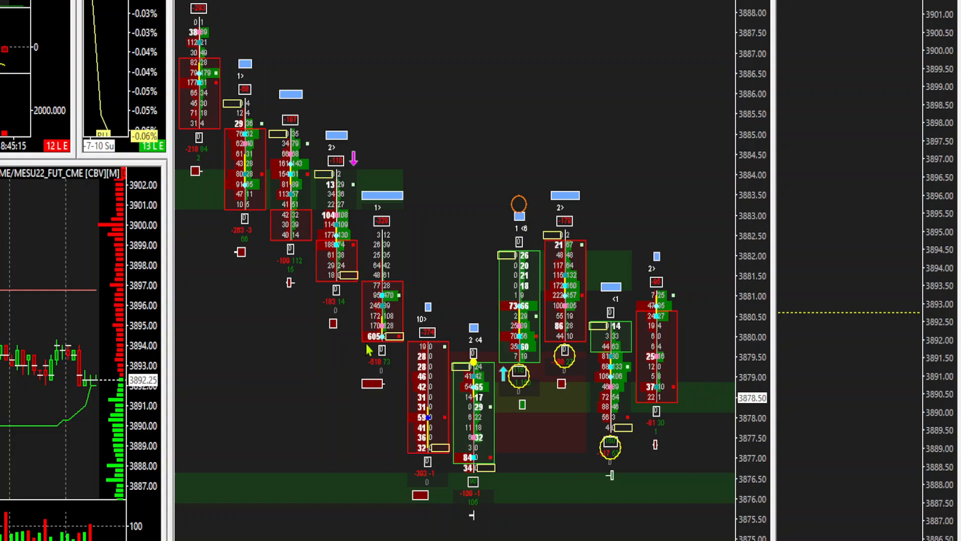
mouse_move(328, 343)
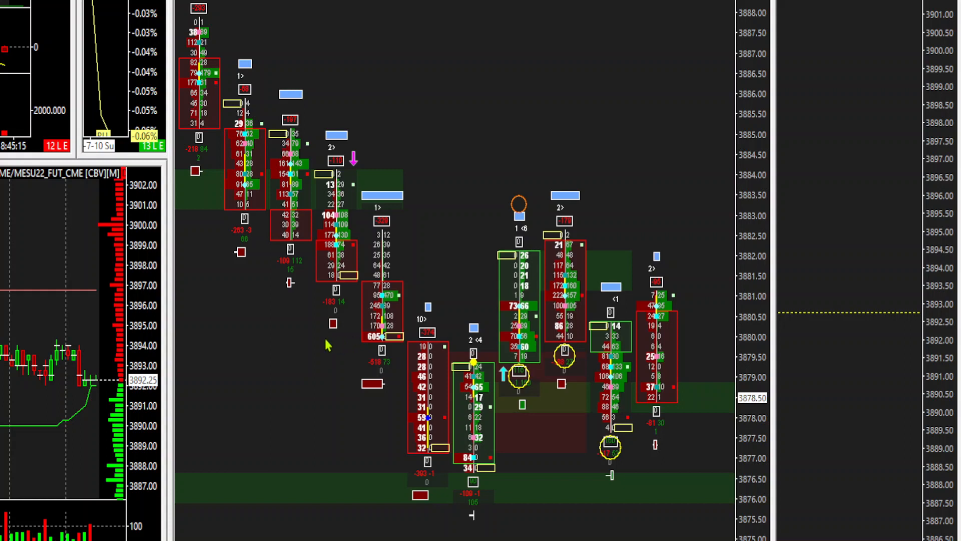
mouse_move(396, 340)
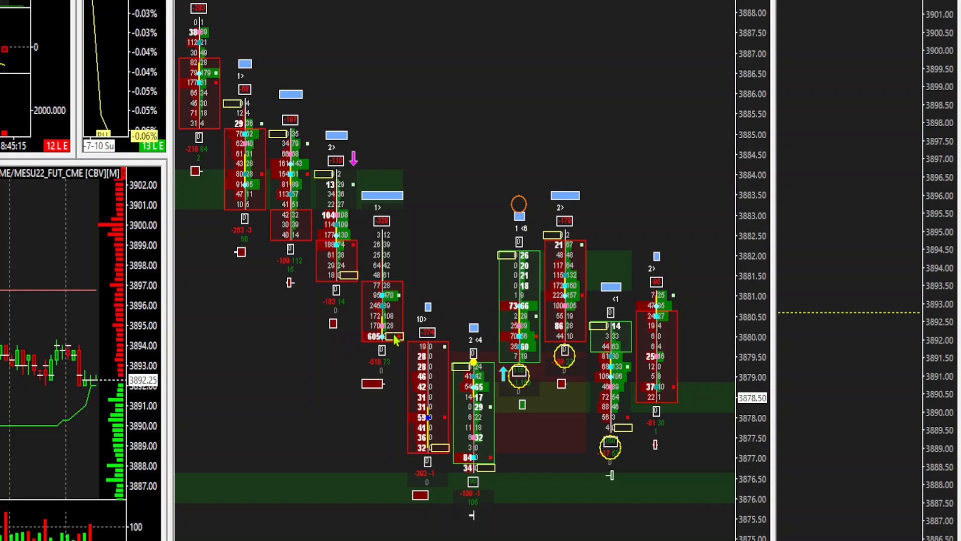
mouse_move(364, 346)
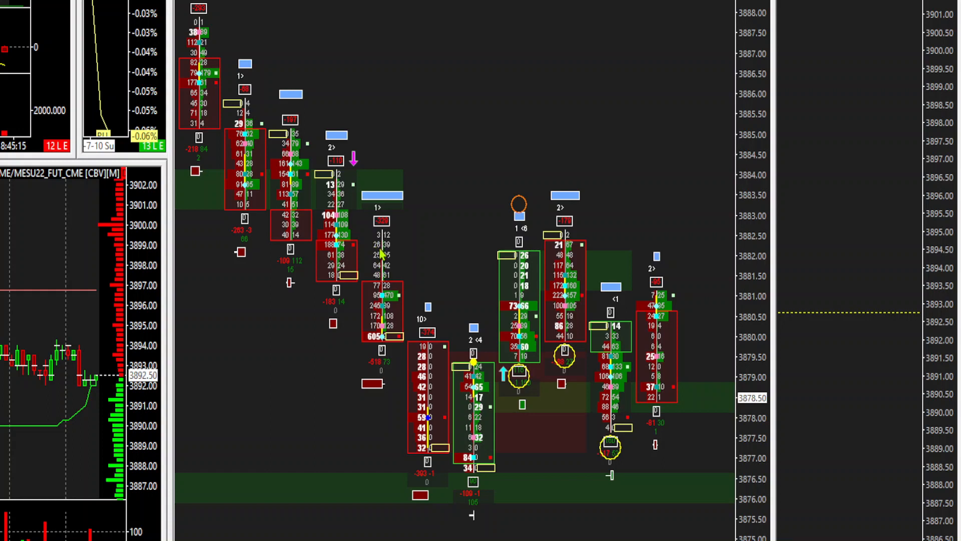
mouse_move(380, 344)
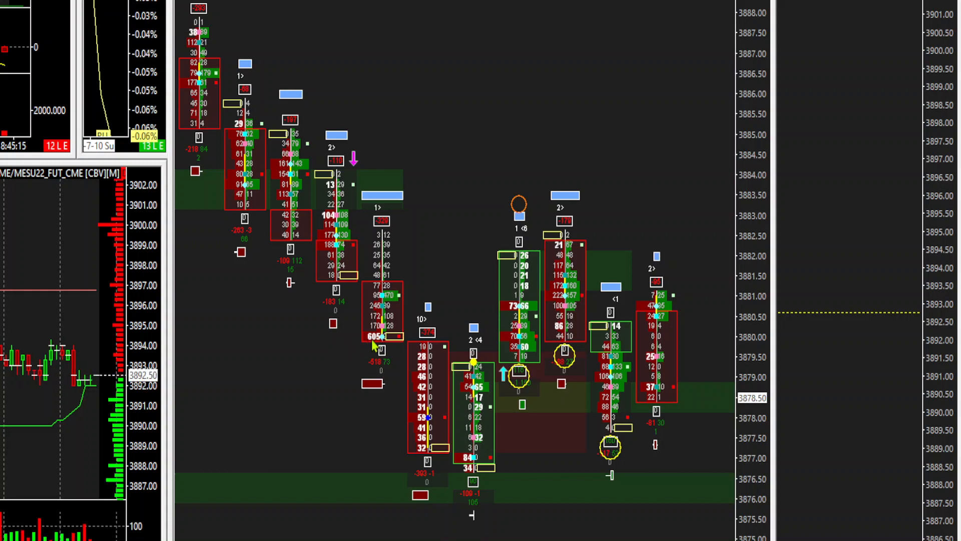
mouse_move(362, 343)
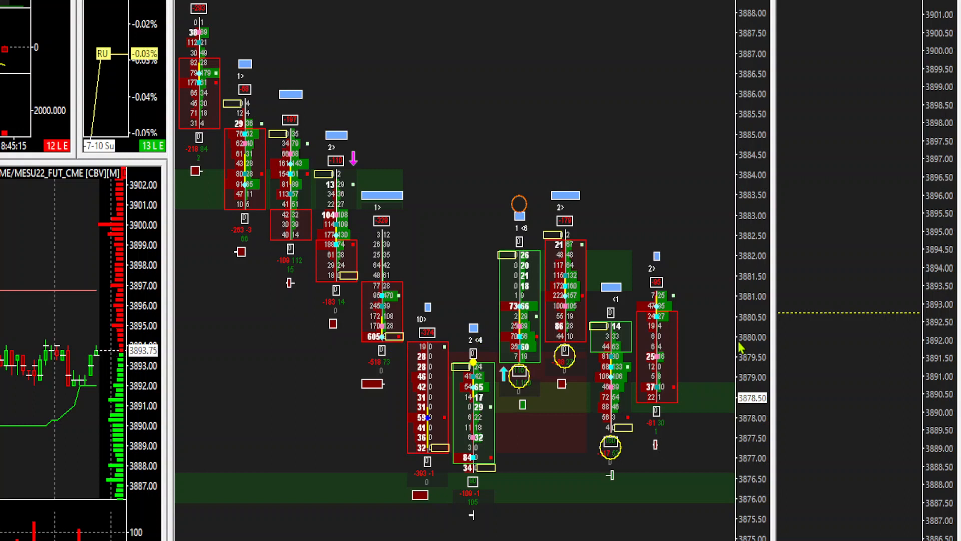
mouse_move(733, 349)
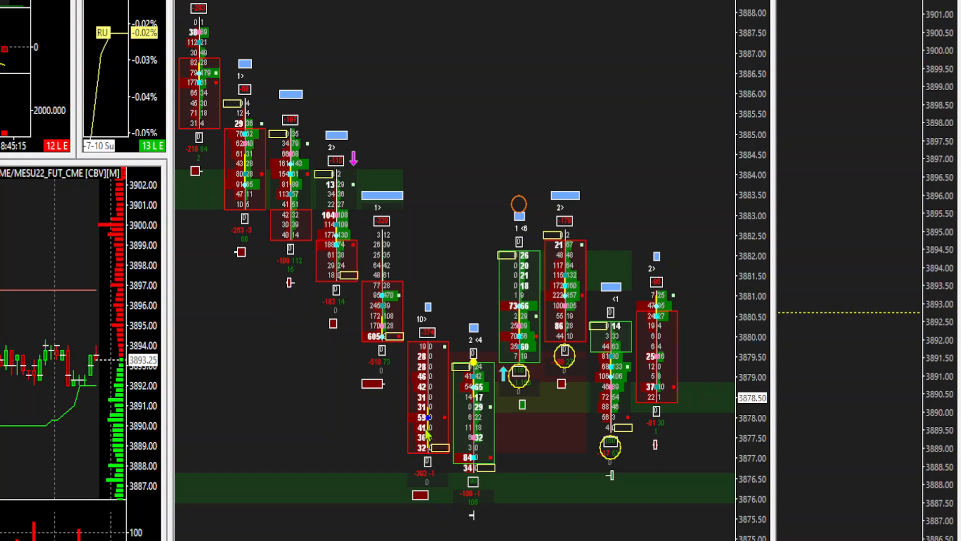
mouse_move(272, 477)
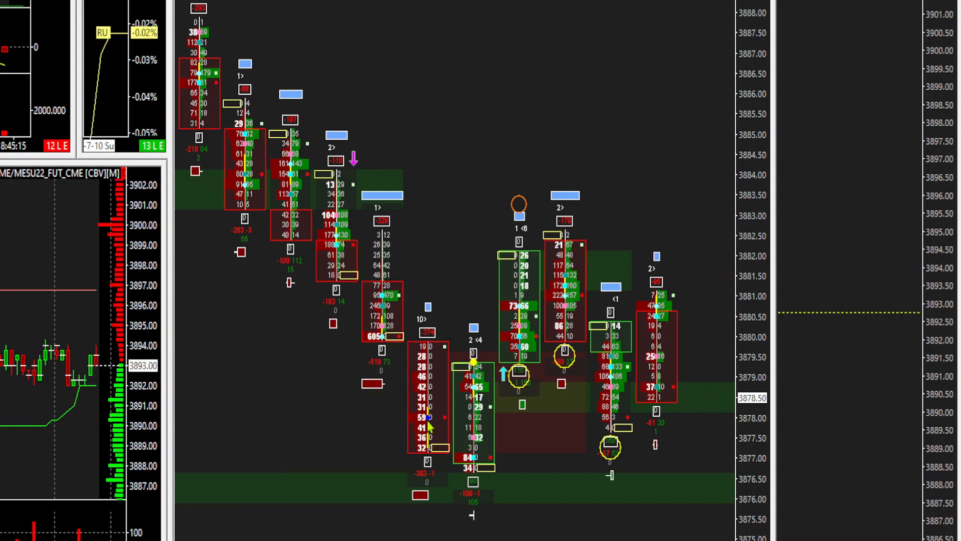
mouse_move(459, 449)
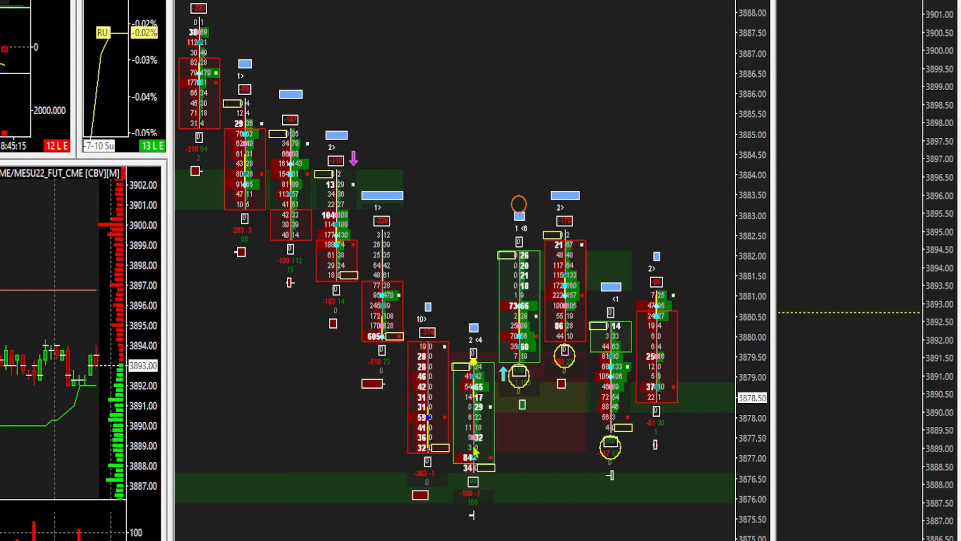
mouse_move(474, 475)
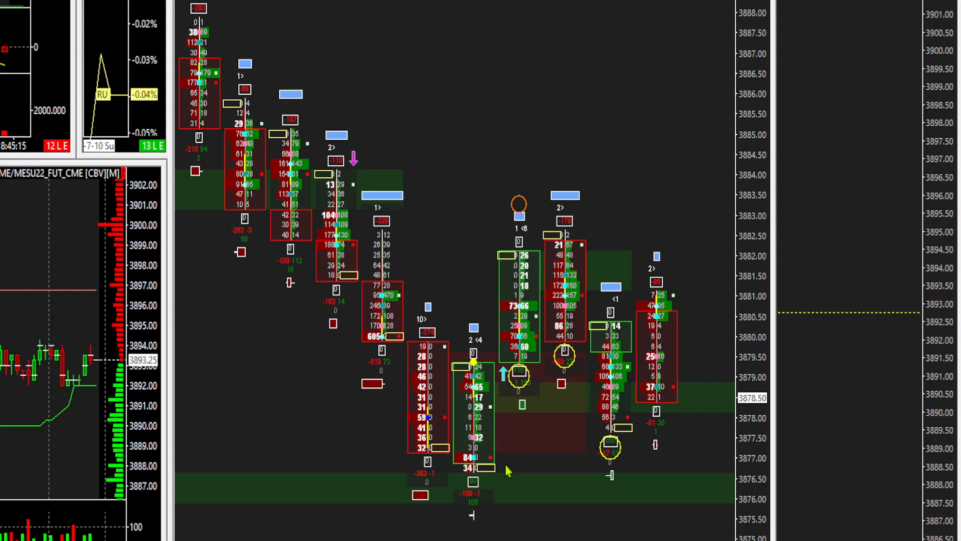
mouse_move(393, 343)
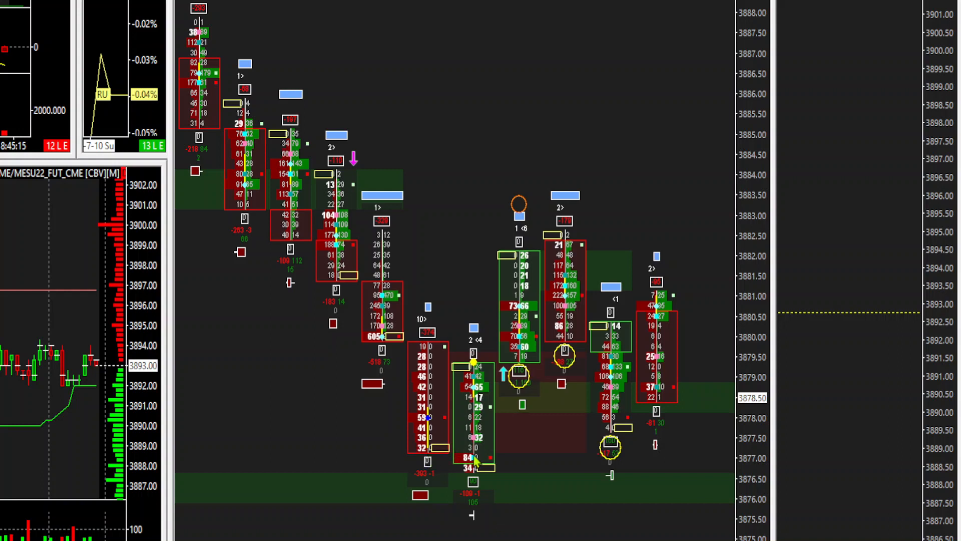
mouse_move(479, 482)
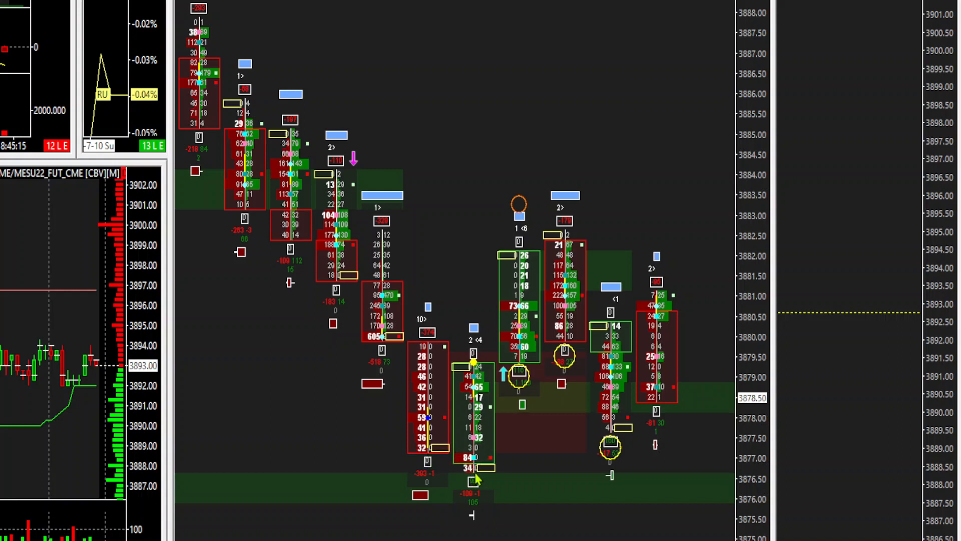
mouse_move(484, 437)
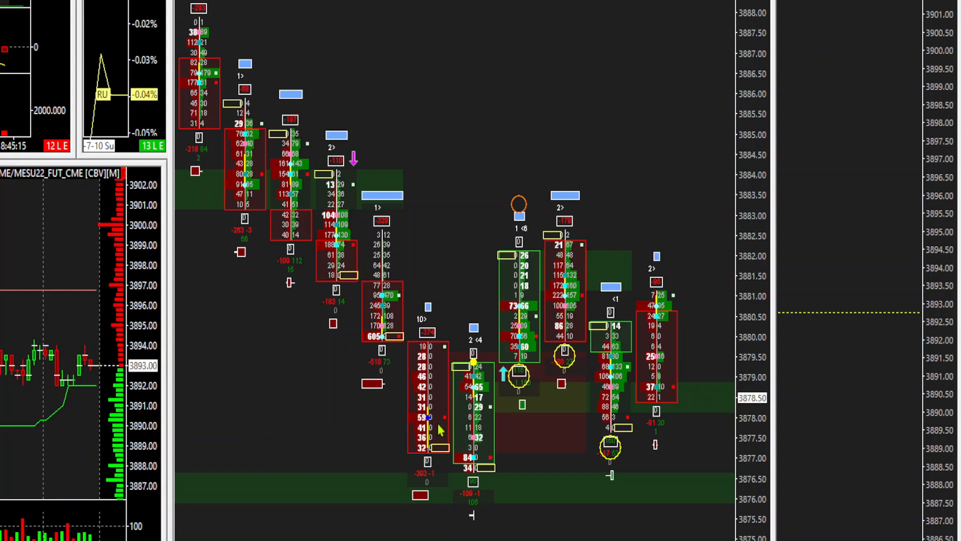
mouse_move(393, 341)
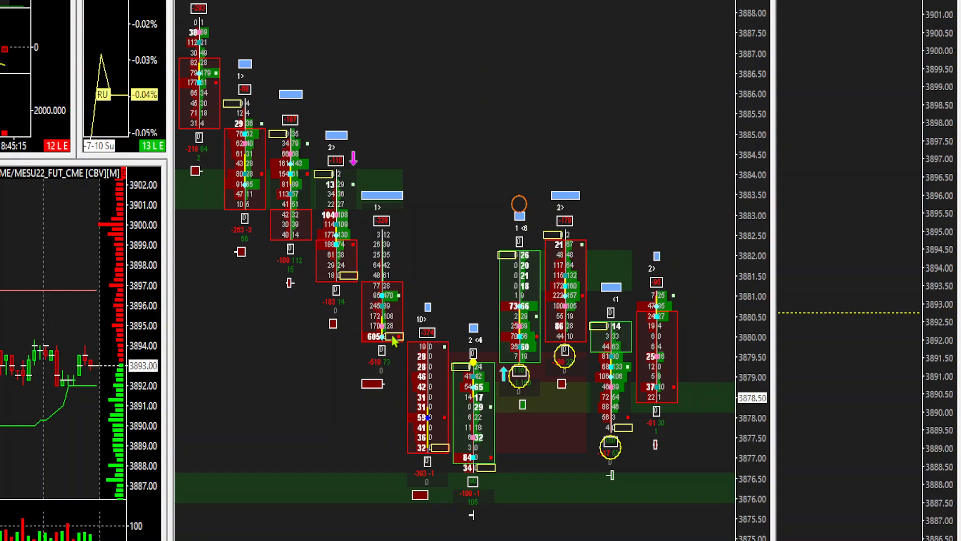
mouse_move(378, 355)
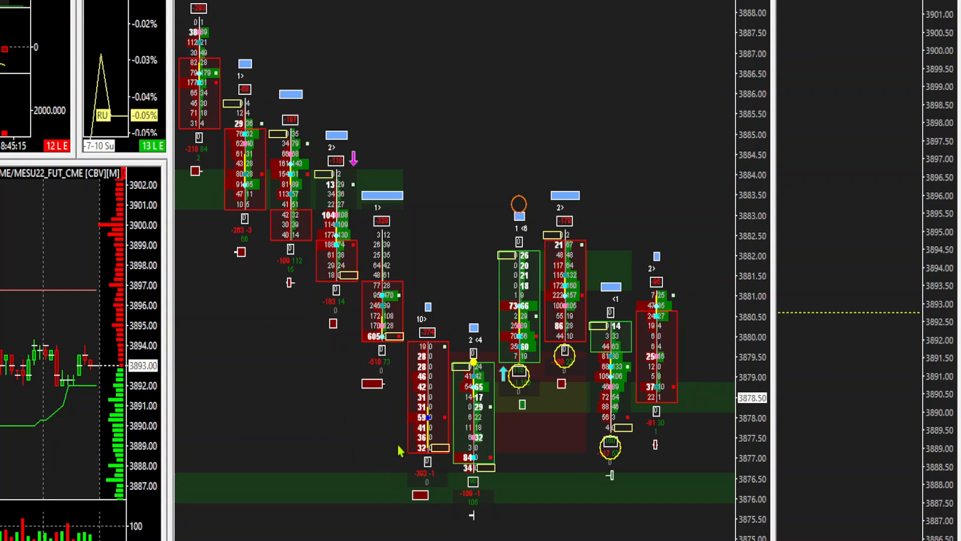
mouse_move(443, 258)
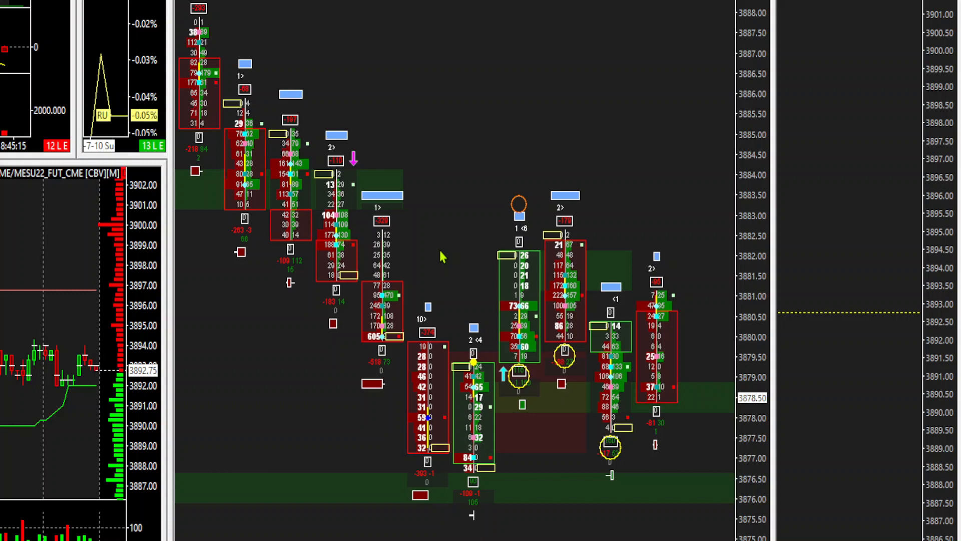
mouse_move(434, 431)
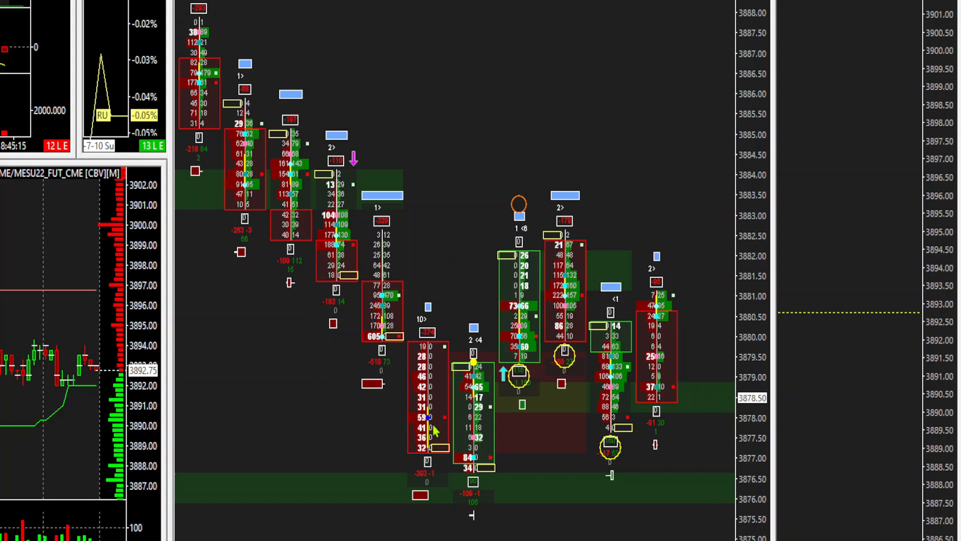
mouse_move(432, 383)
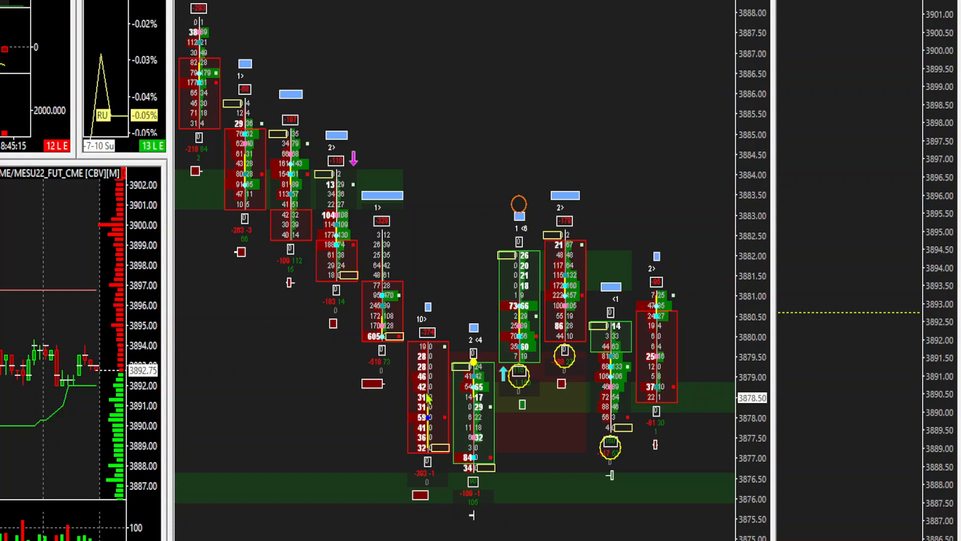
mouse_move(503, 148)
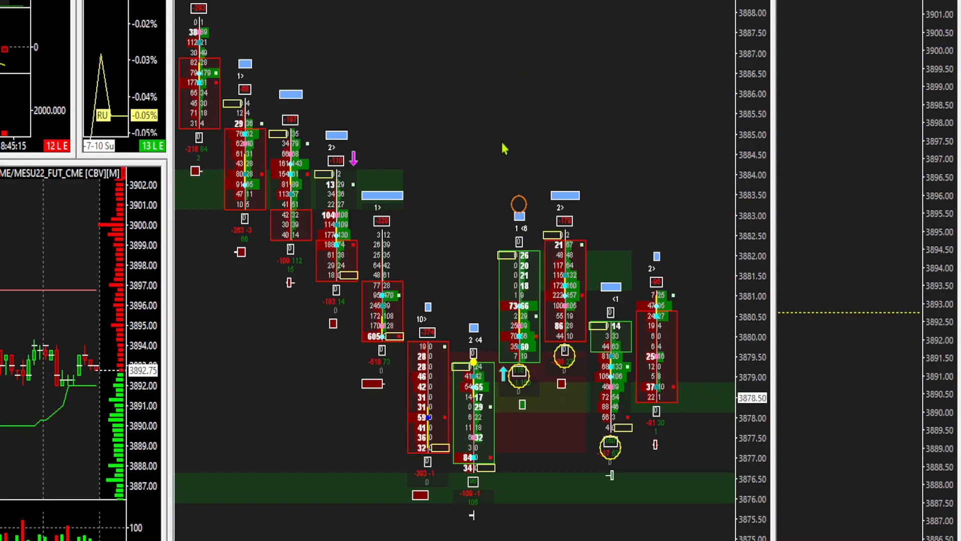
mouse_move(410, 75)
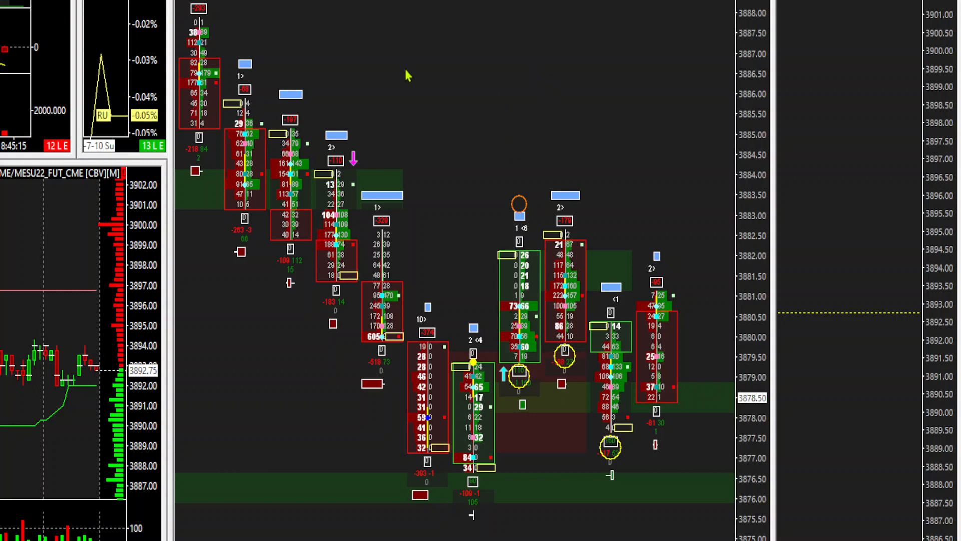